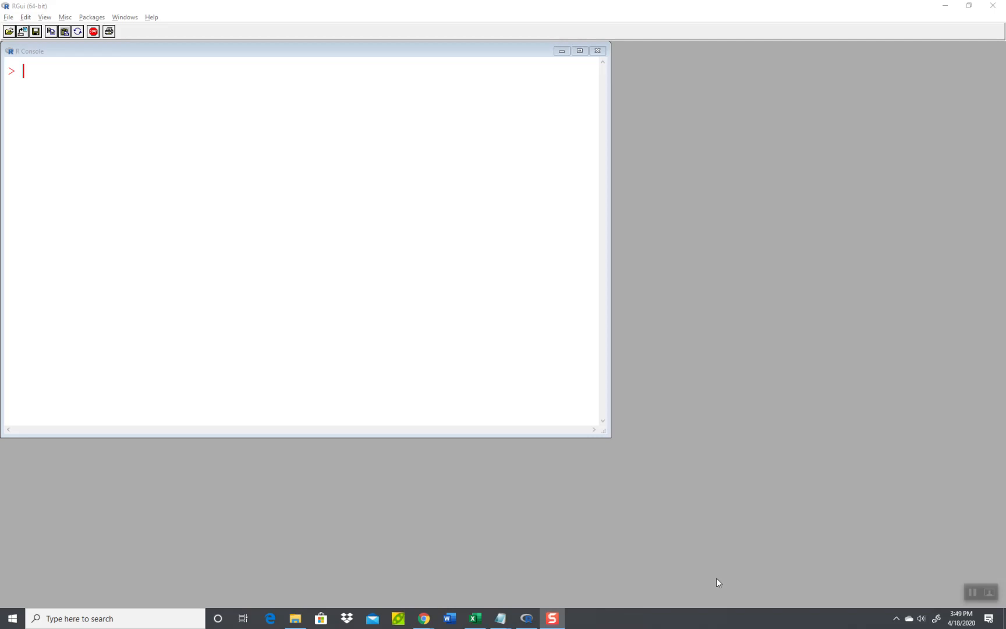
mouse_move(769, 130)
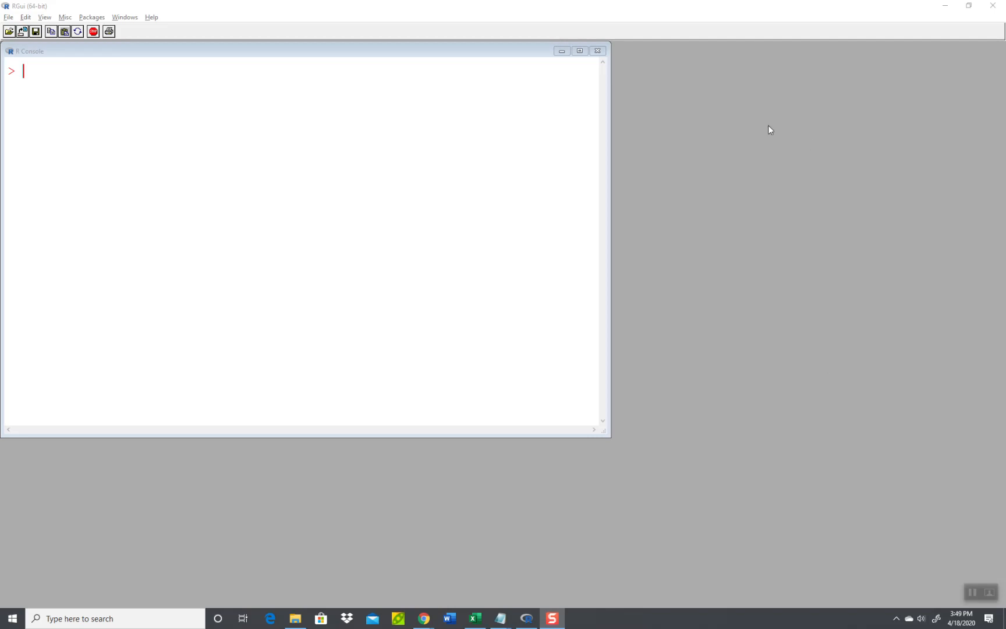
mouse_move(40, 124)
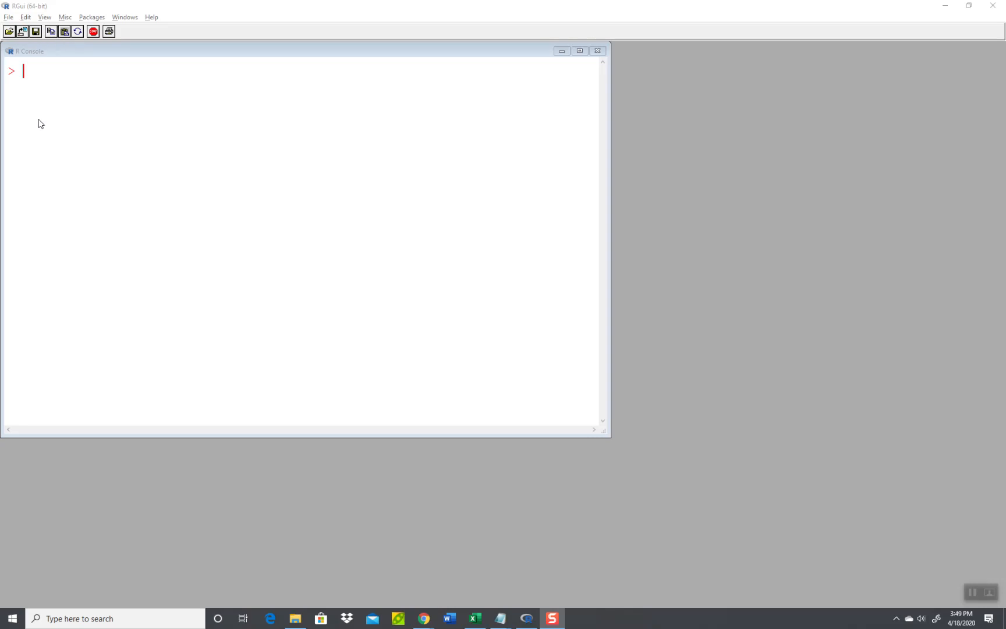
mouse_move(29, 138)
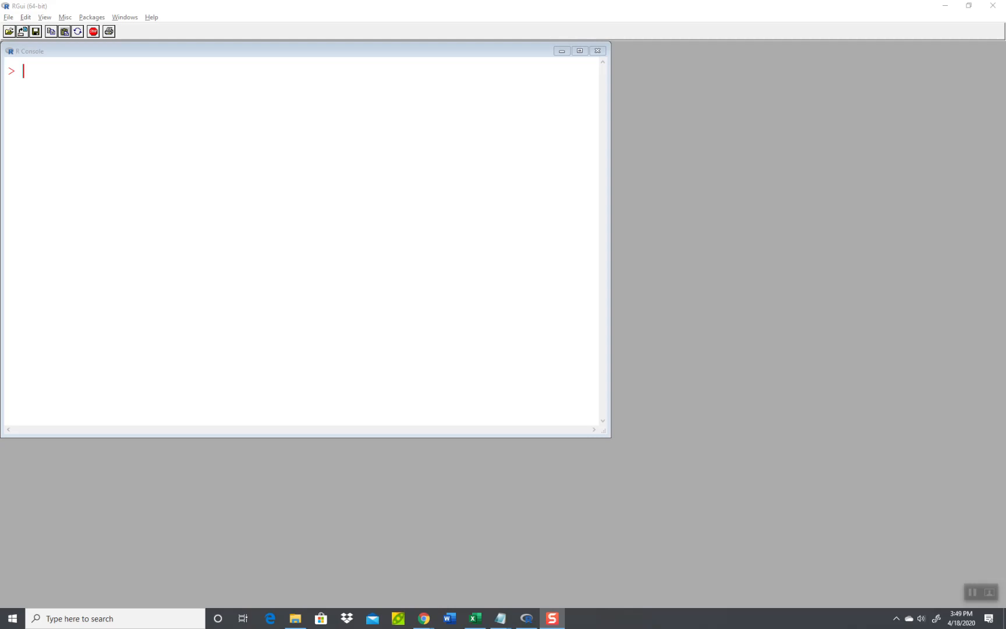
mouse_move(9, 23)
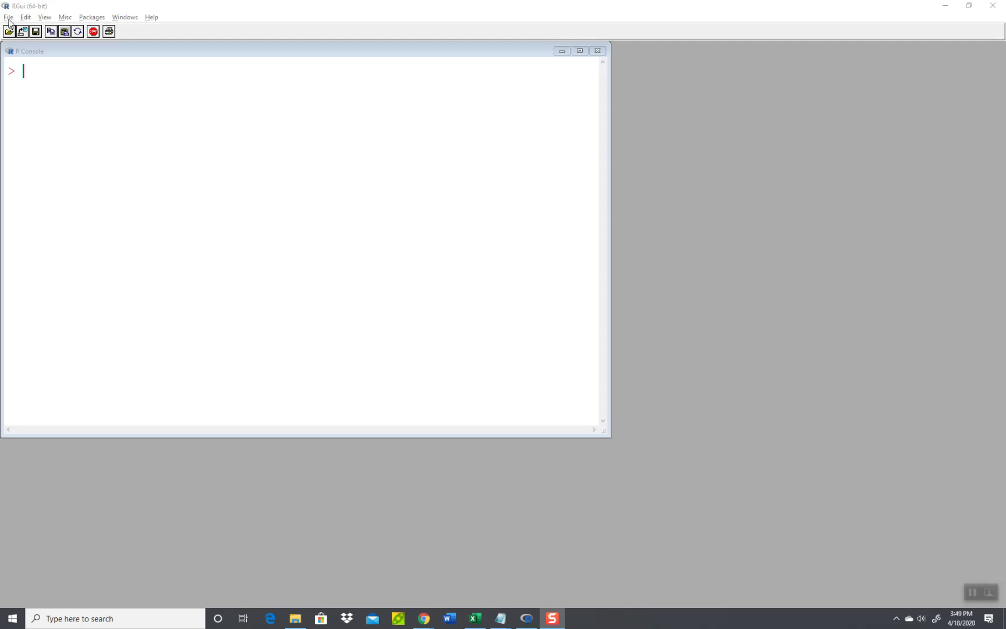
Create a new R script and save it as dataframe.r in the Work folder.
click(8, 17)
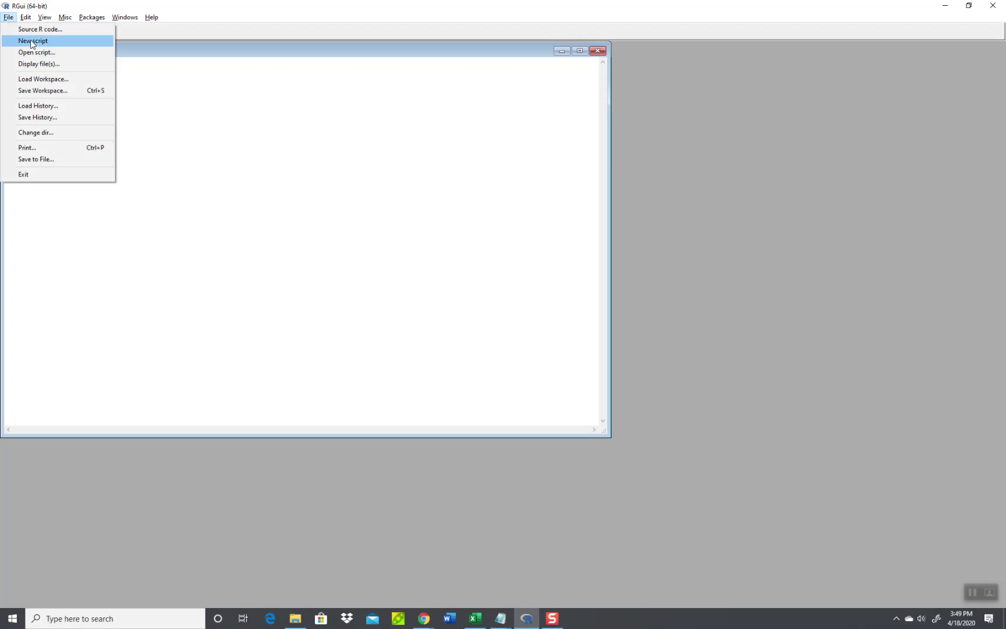
click(32, 41)
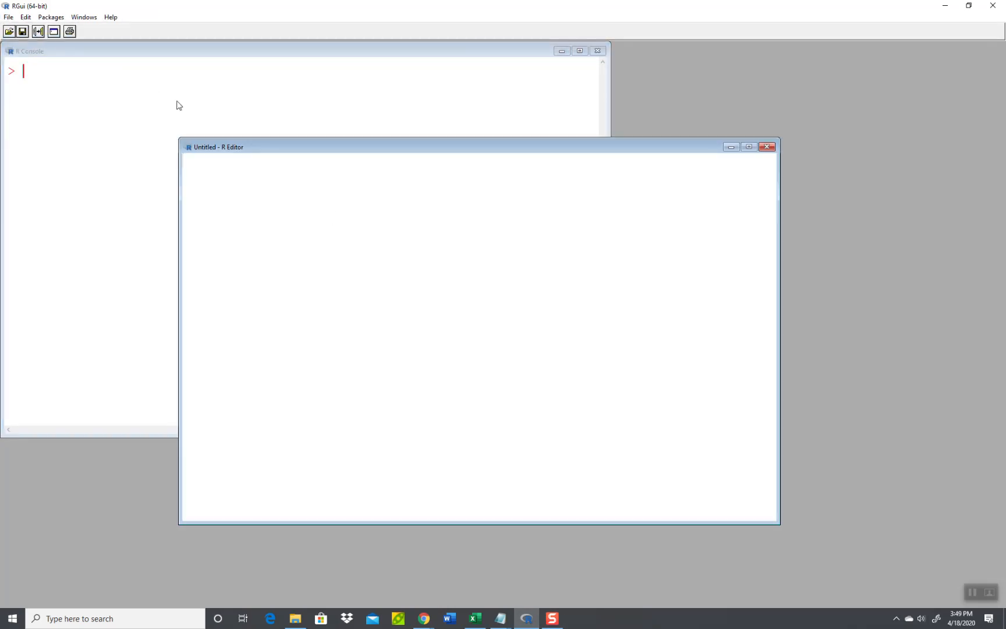
click(8, 17)
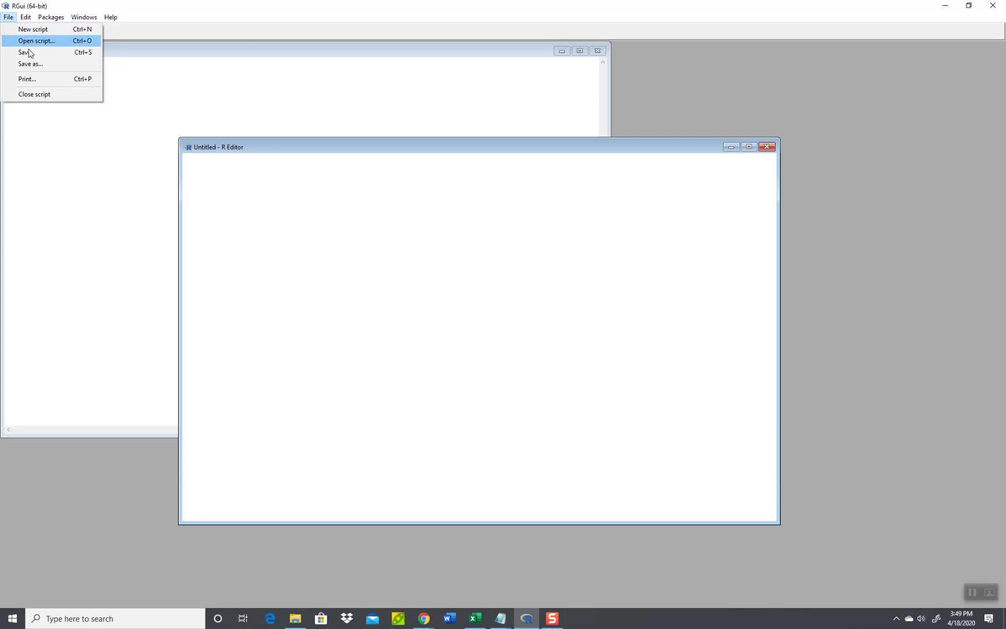
click(25, 52)
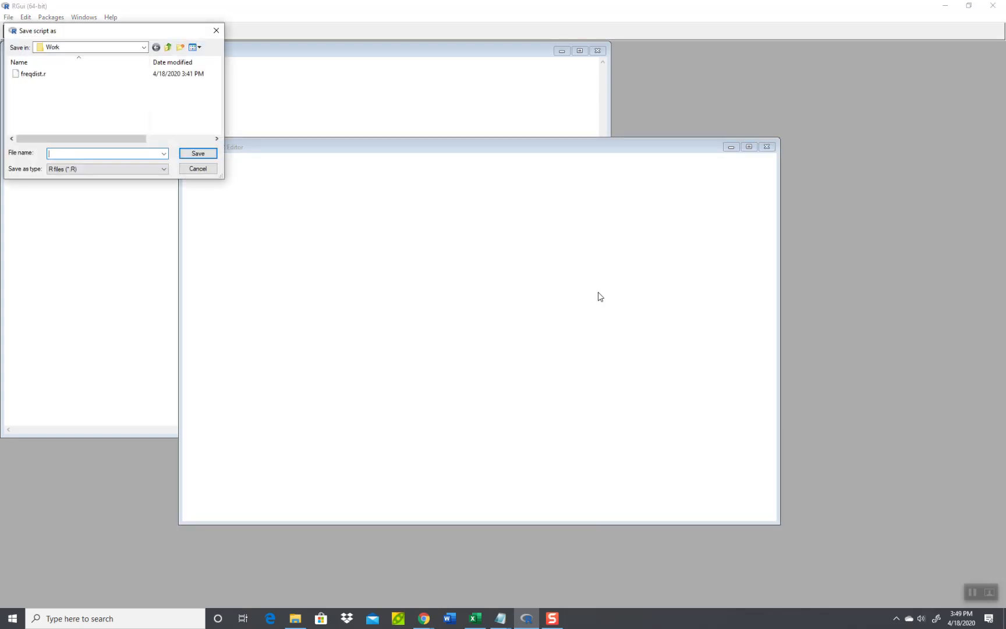
text(datafram)
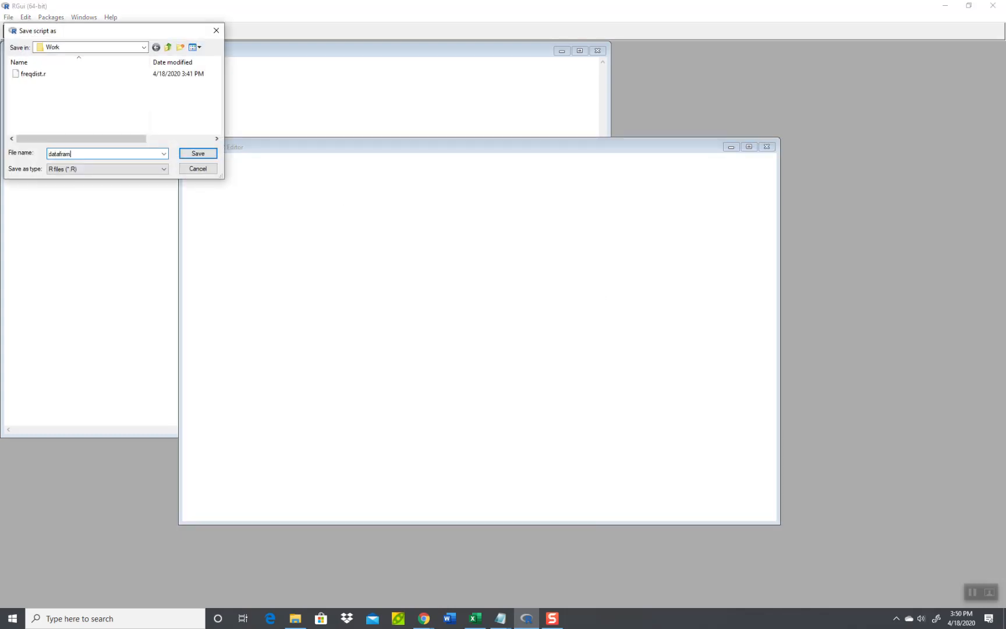
click(197, 153)
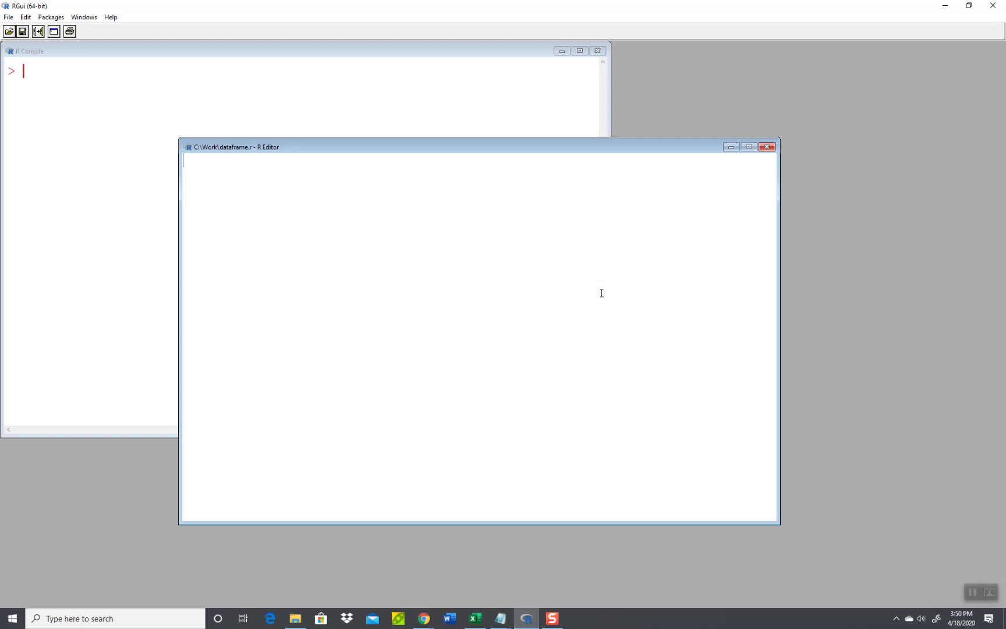
Clear stray letters and type the line d1 <- c(1, 1, 2, 1, 3, 1, 1, 2, 3, 4,1).
text(fre)
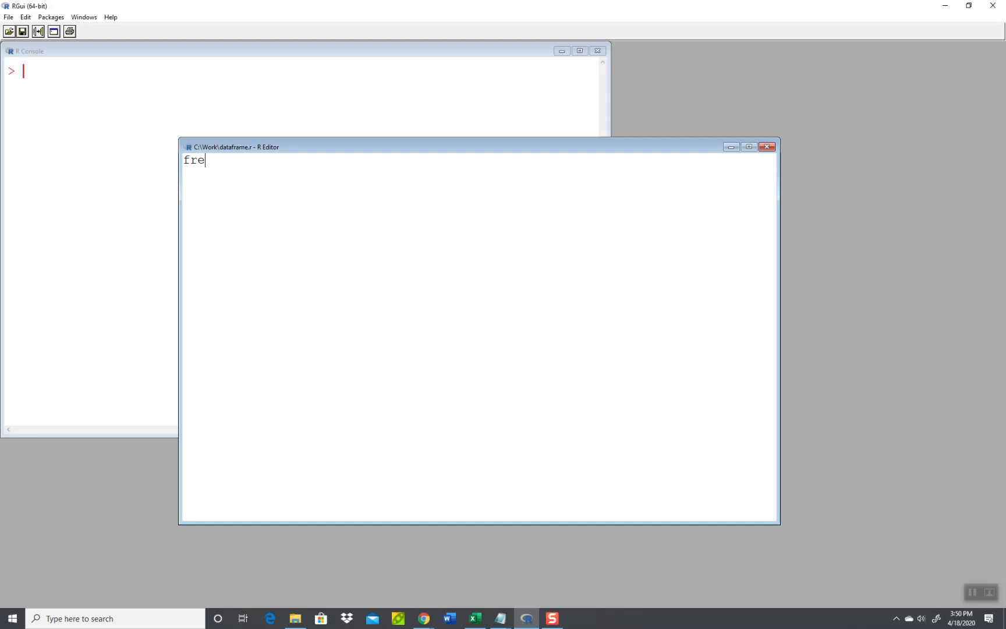
text(q)
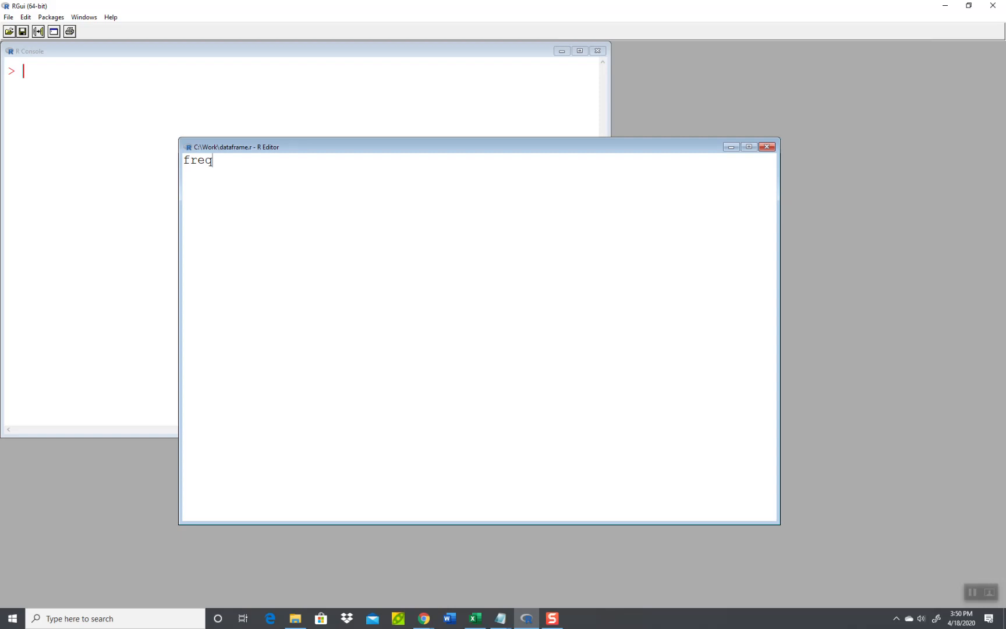
key(Backspace)
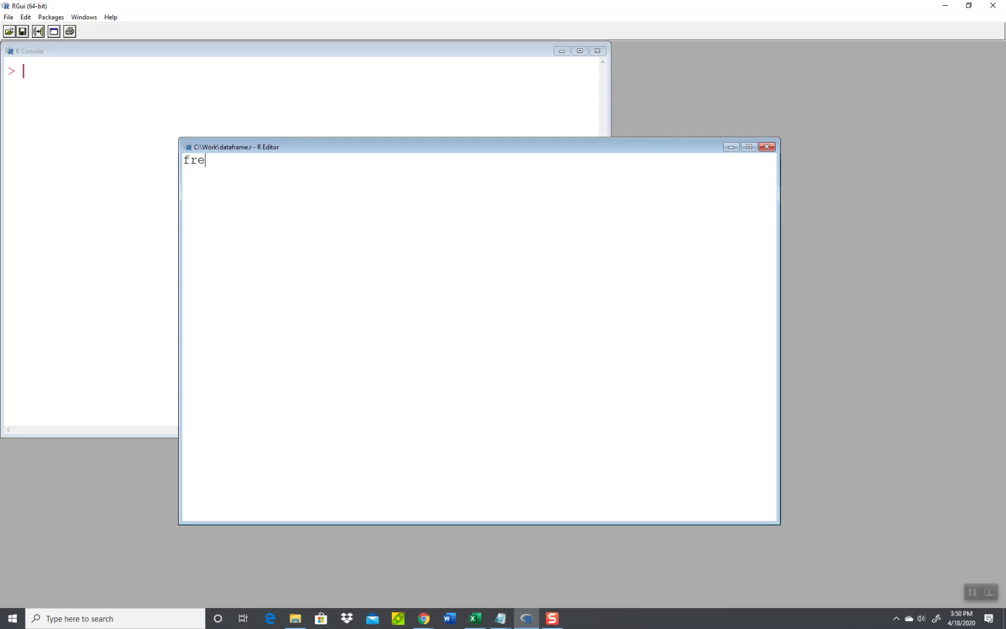
key(BackSpace)
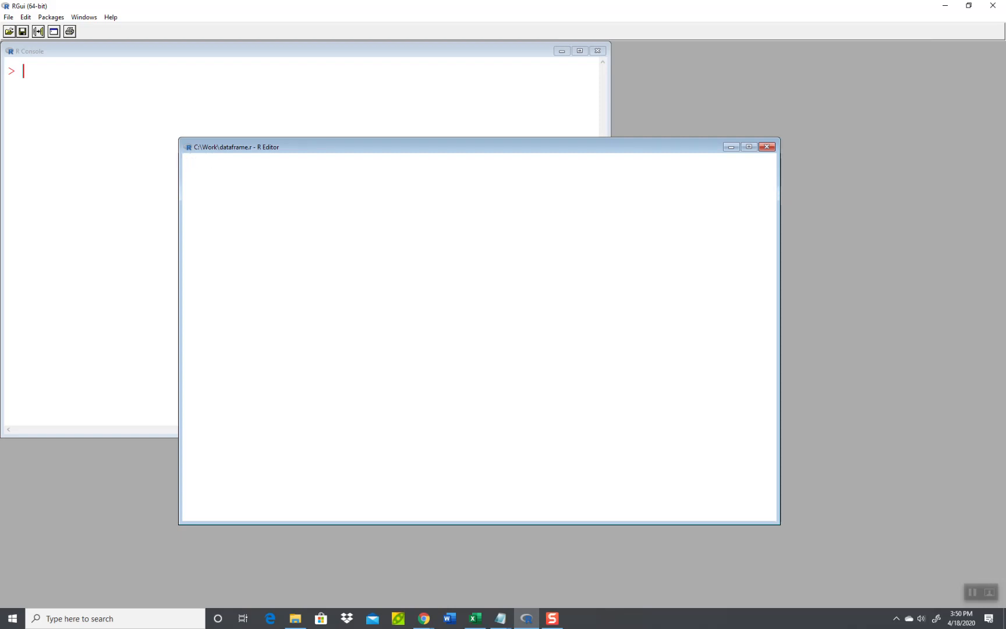
text(d1 <)
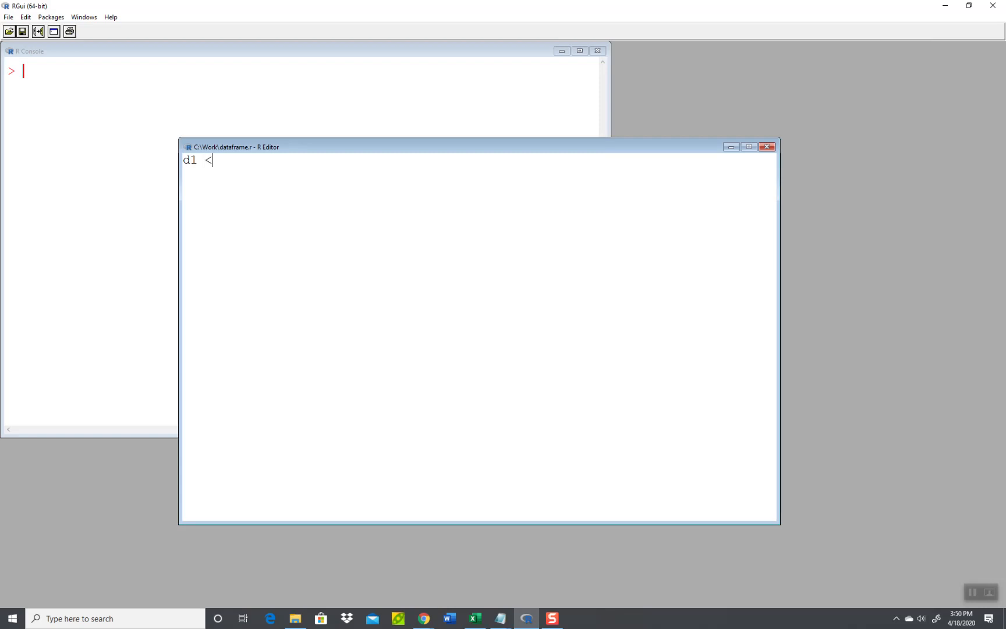
text(- c(1)
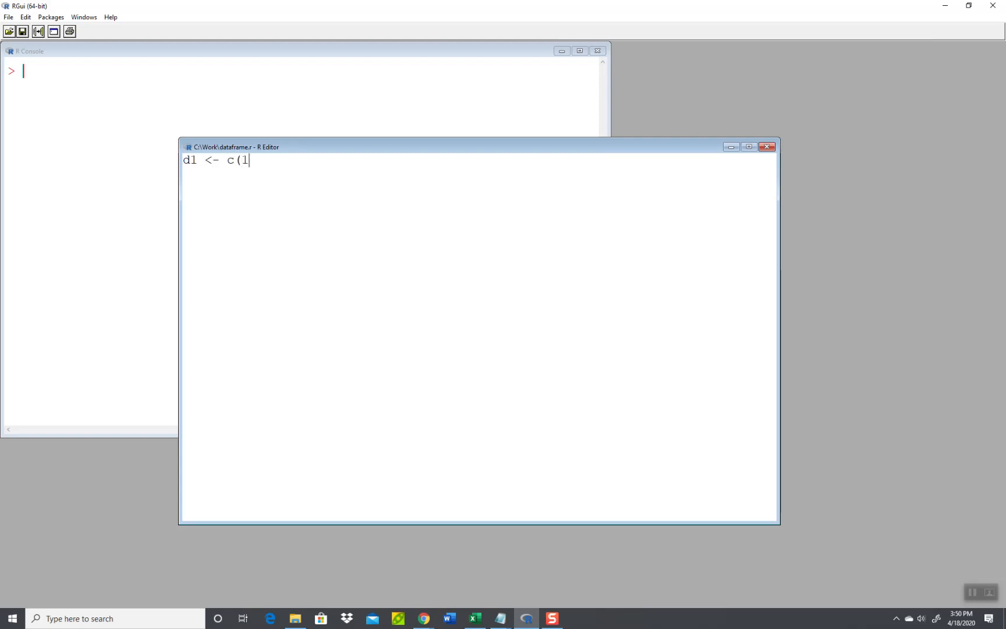
text(, 1, 2,)
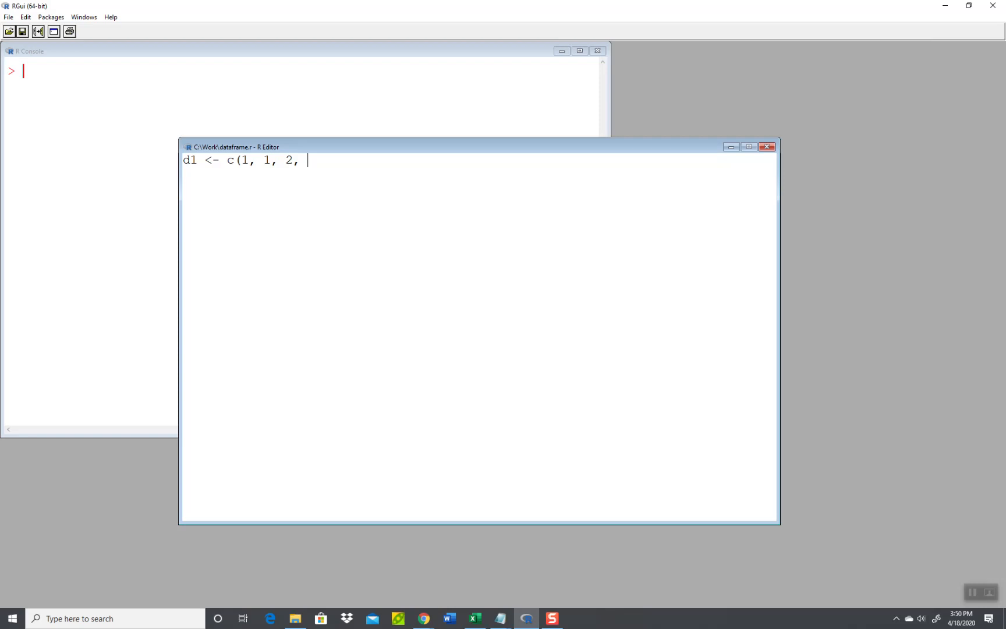
text(1, 3, 1, 1, 2, 3,)
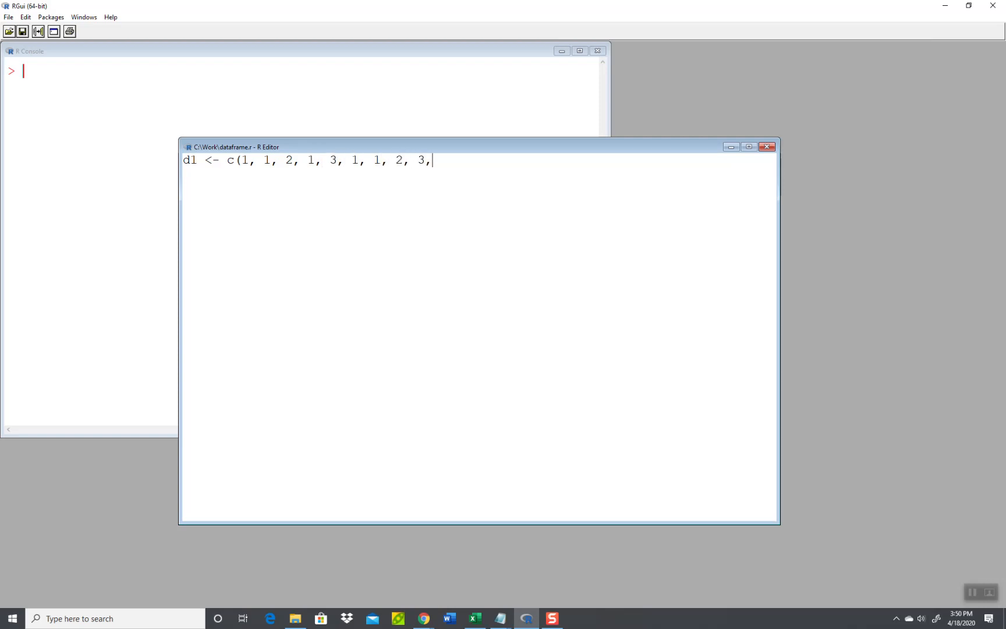
text(4,1)
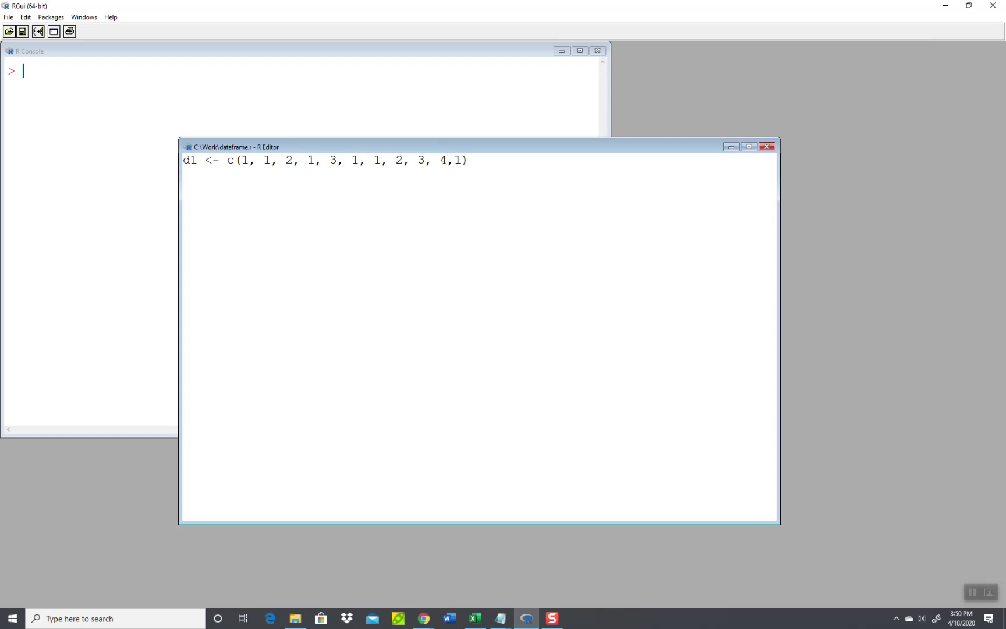
Add a second line table(d1) to tabulate the values.
text(tabl)
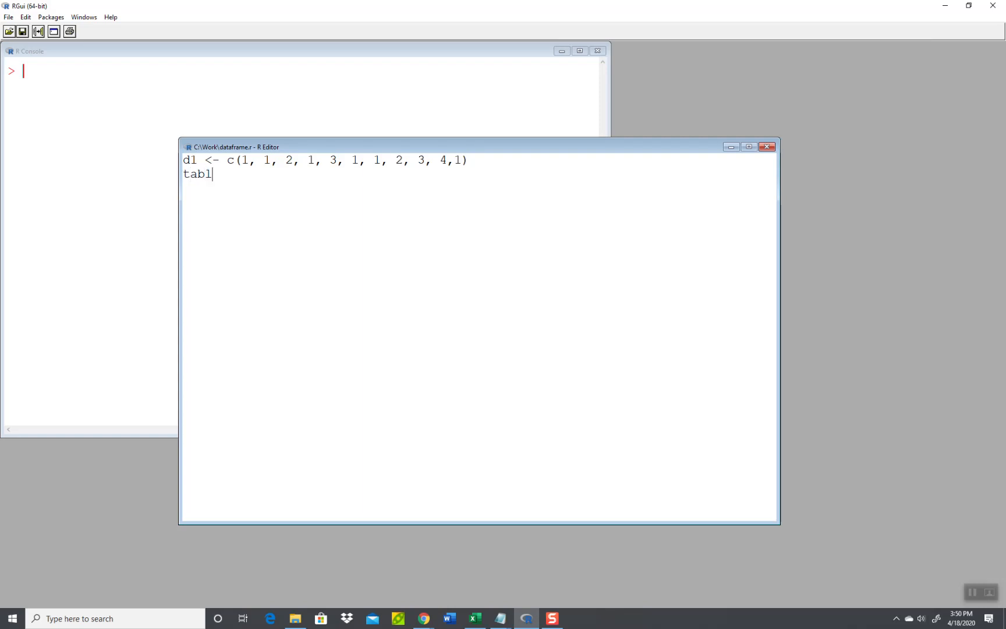
text(e()
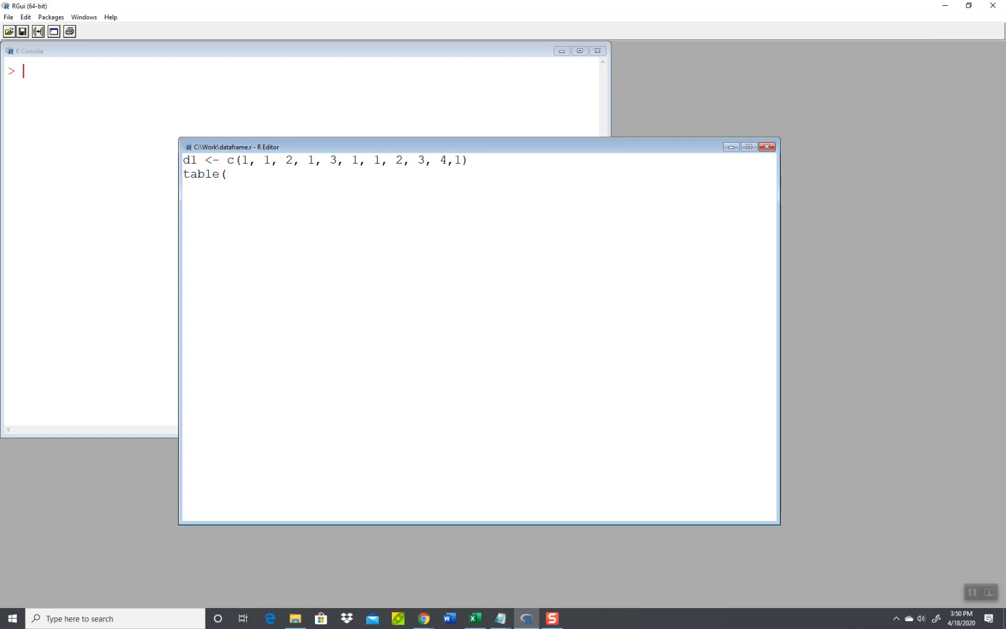
text(d1)
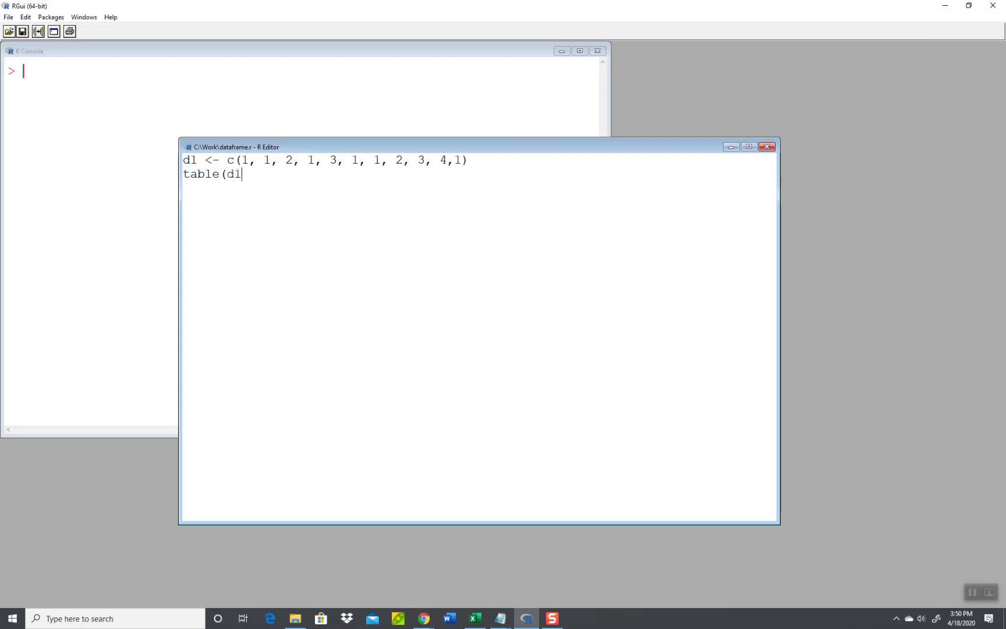
text())
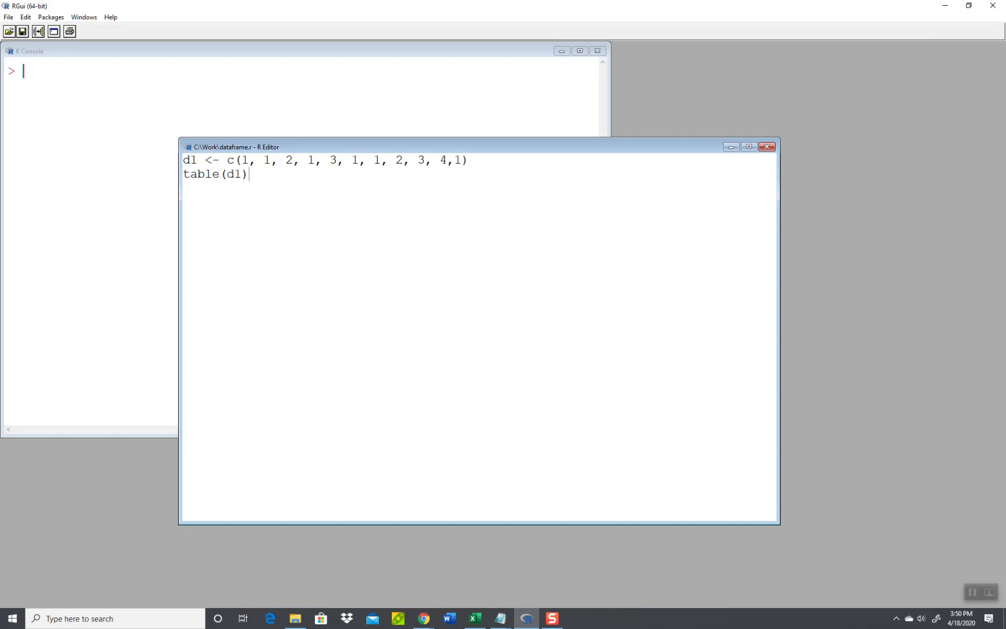
Run the whole script, showing d1 counts 6, 2, 2, 1 for values 1–4.
click(25, 17)
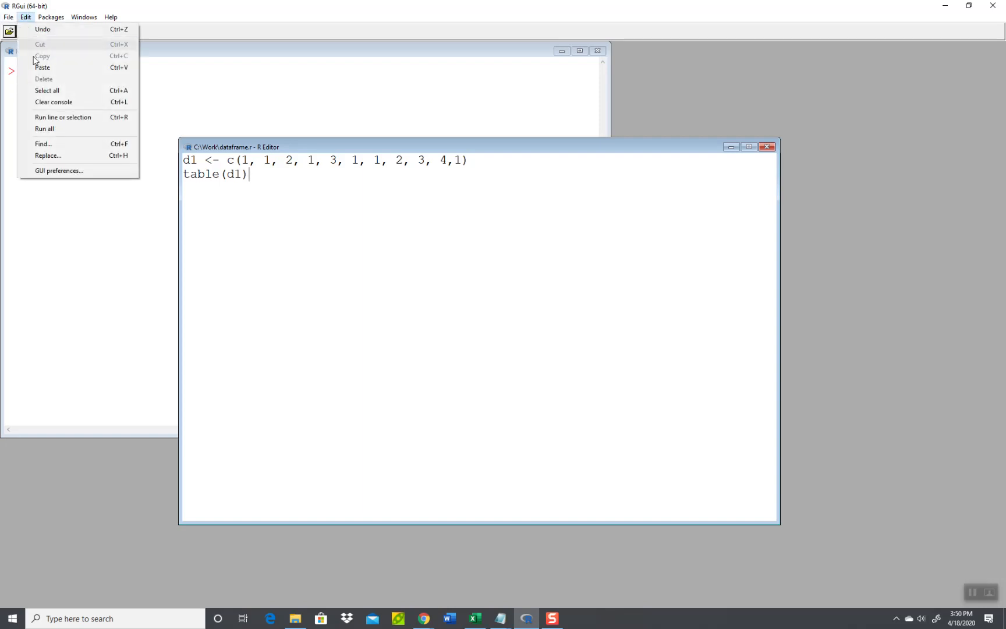
click(44, 129)
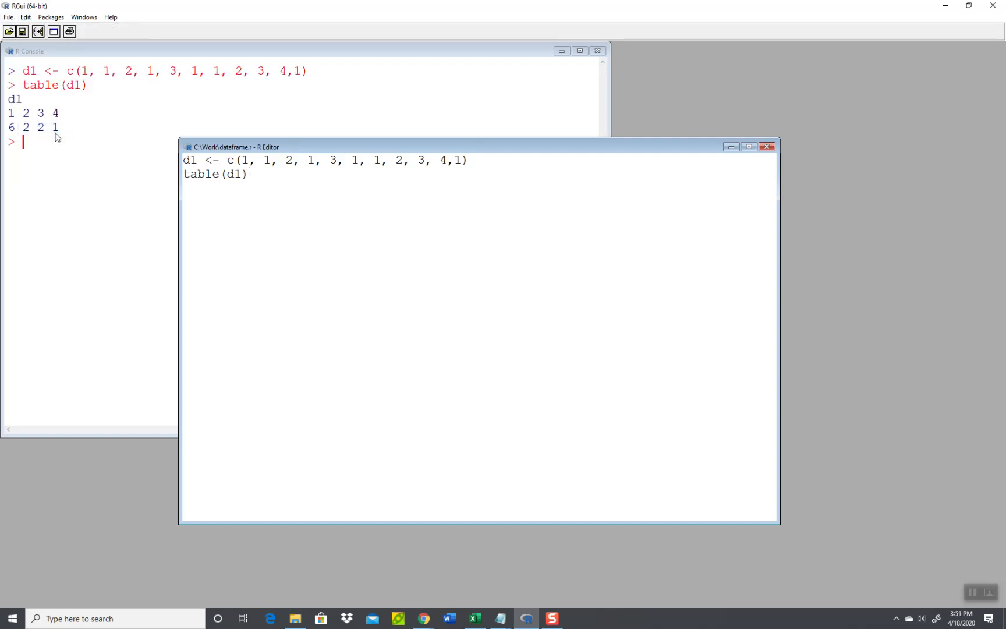
click(251, 174)
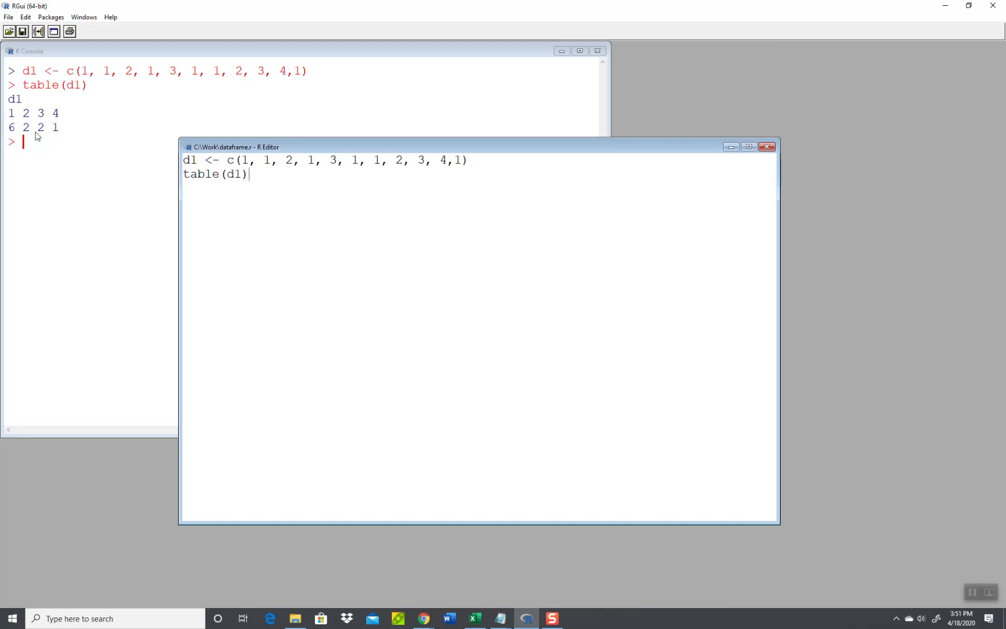
mouse_move(403, 169)
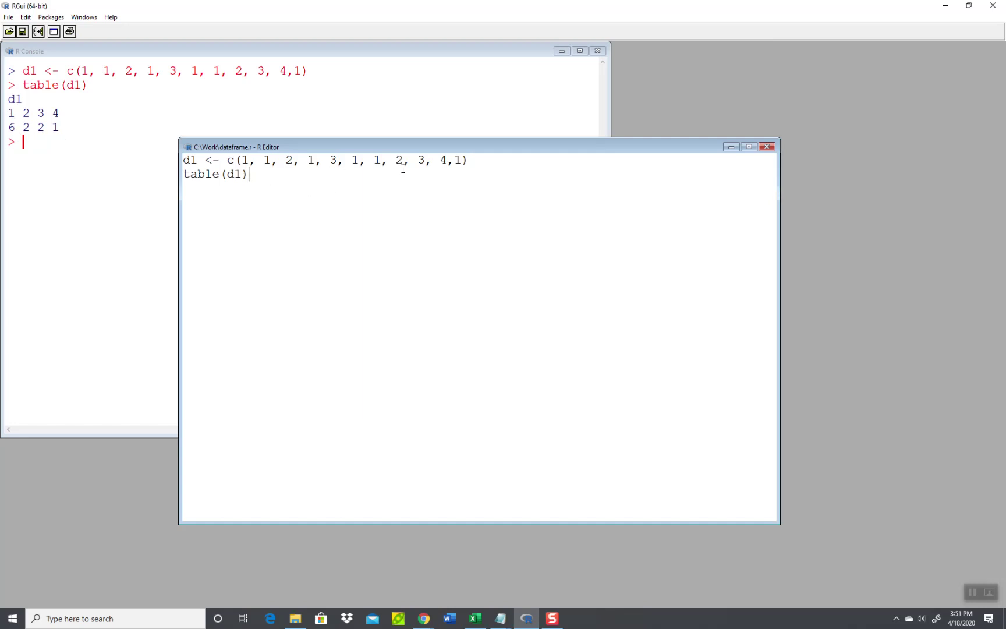
mouse_move(456, 166)
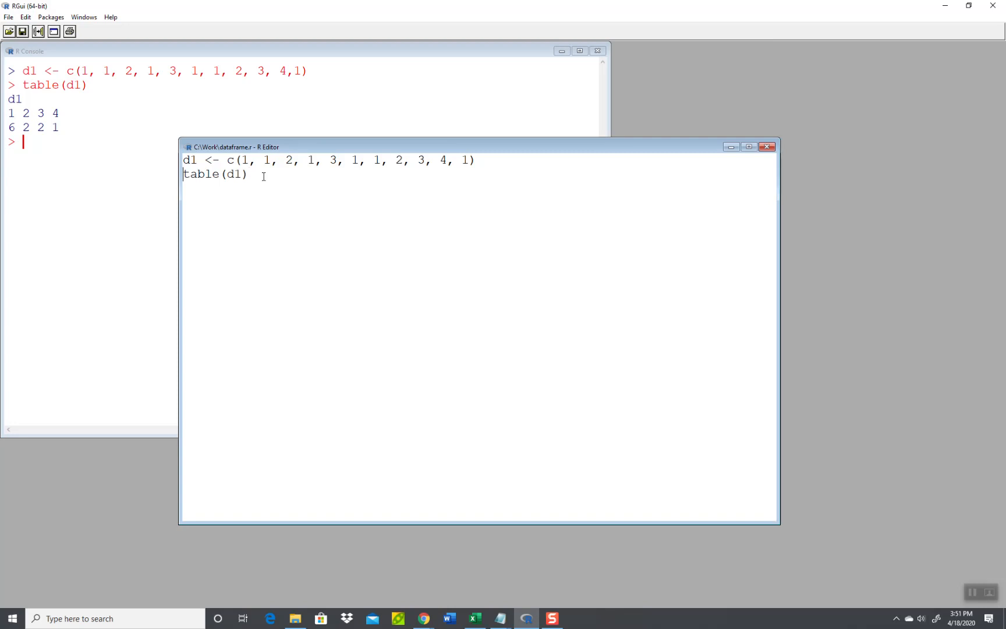
Assign the table to freq with freq =, run all, and add a freq line.
text(freq)
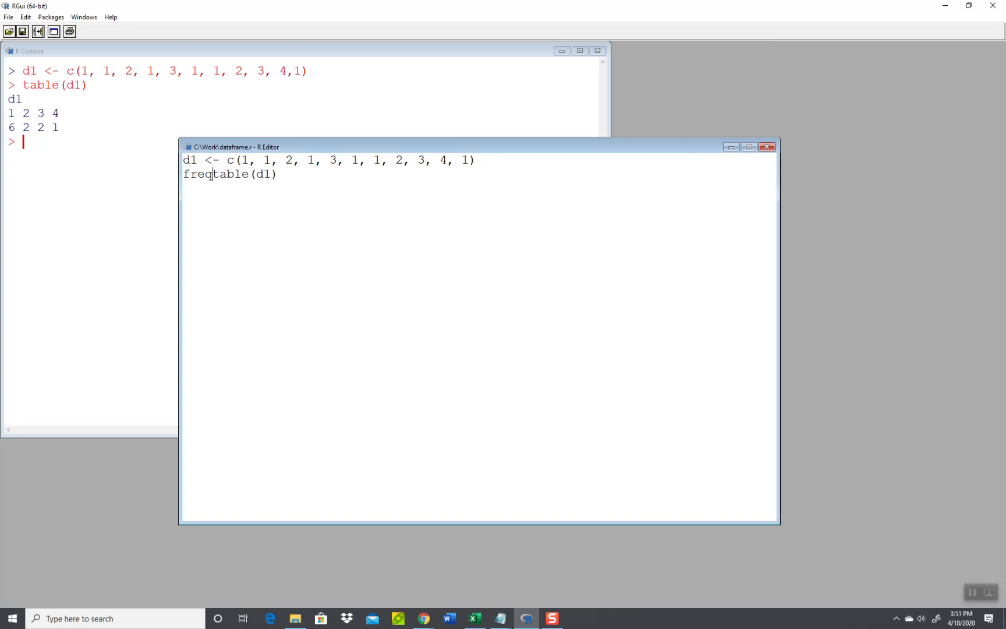
text(=)
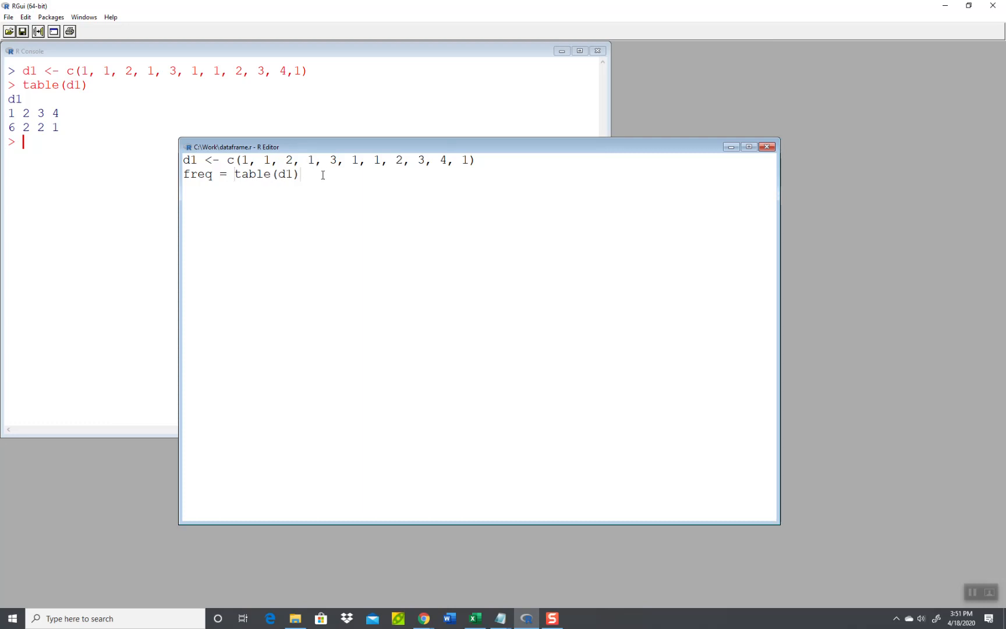
click(25, 17)
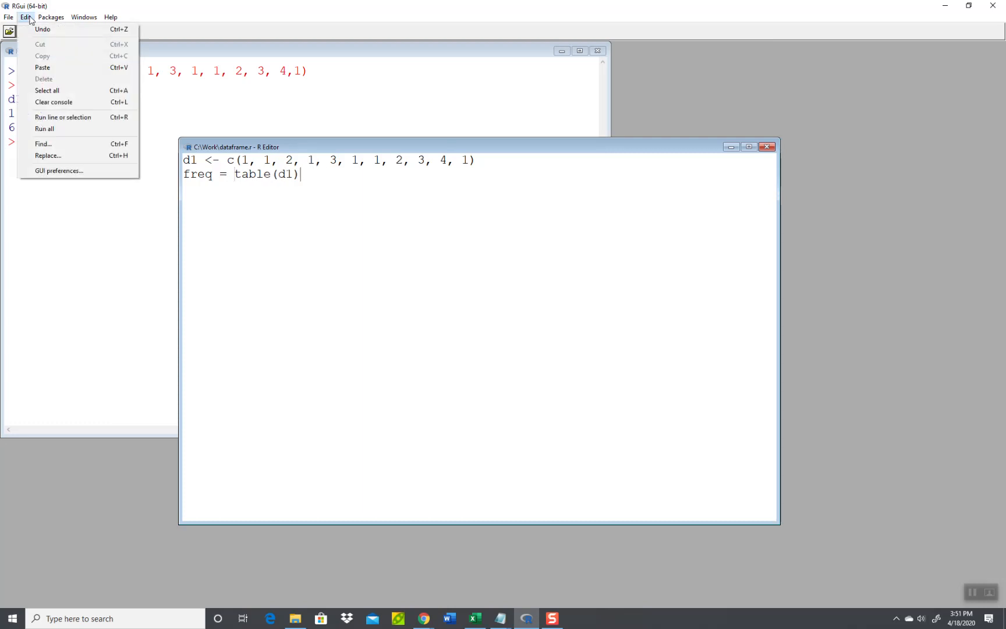
click(45, 128)
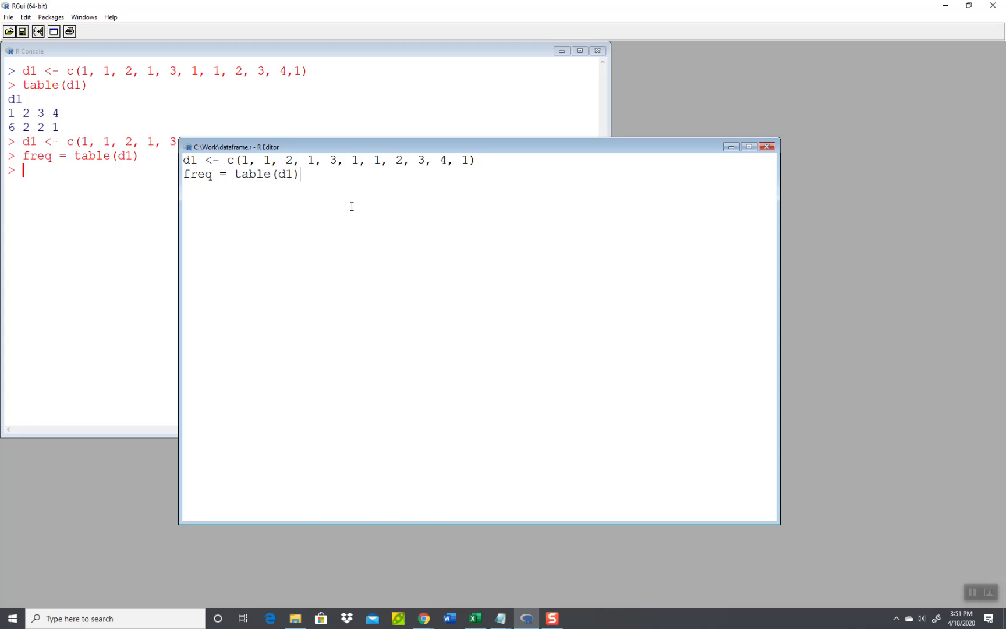
text(freq)
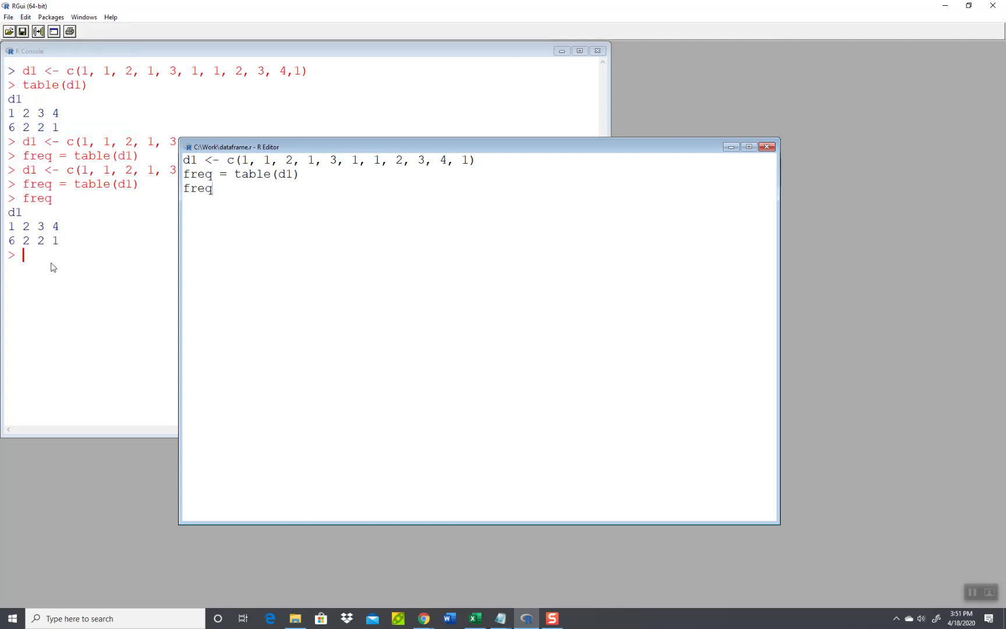
mouse_move(231, 187)
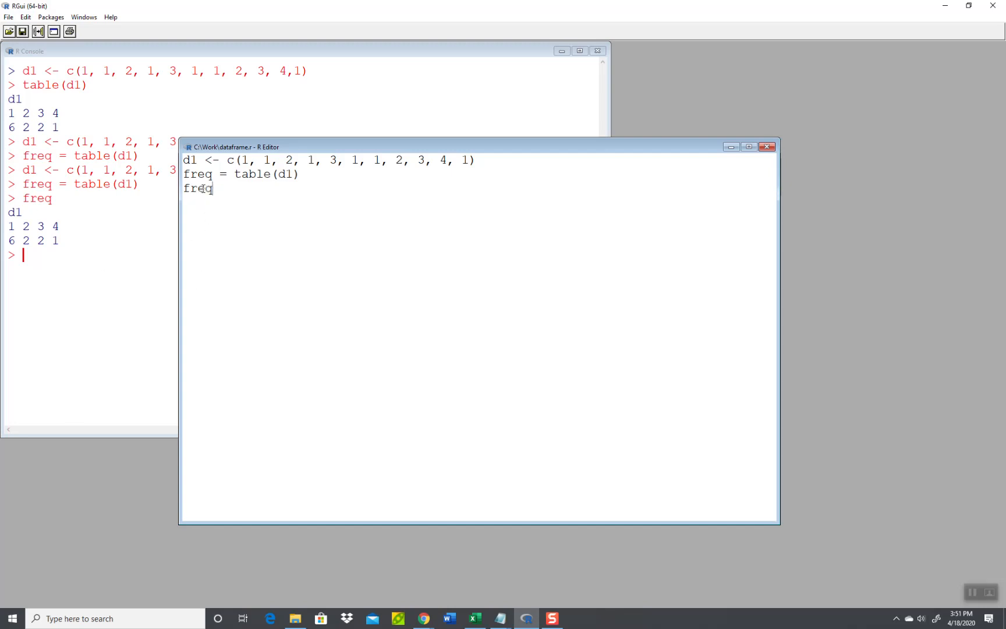
Select freq and add a new line data.frame(freq) below it.
double_click(197, 174)
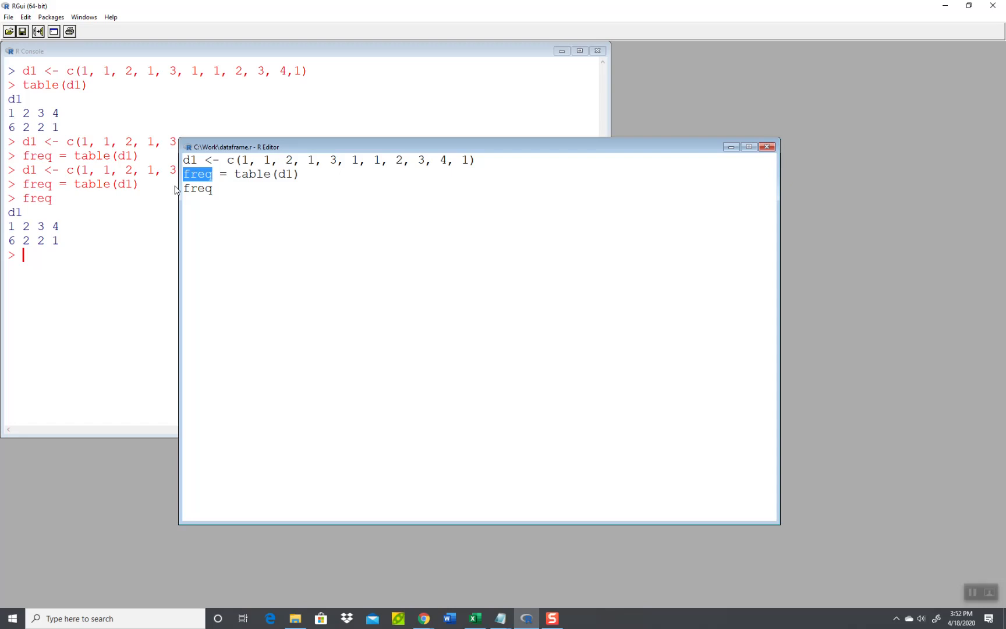
mouse_move(218, 220)
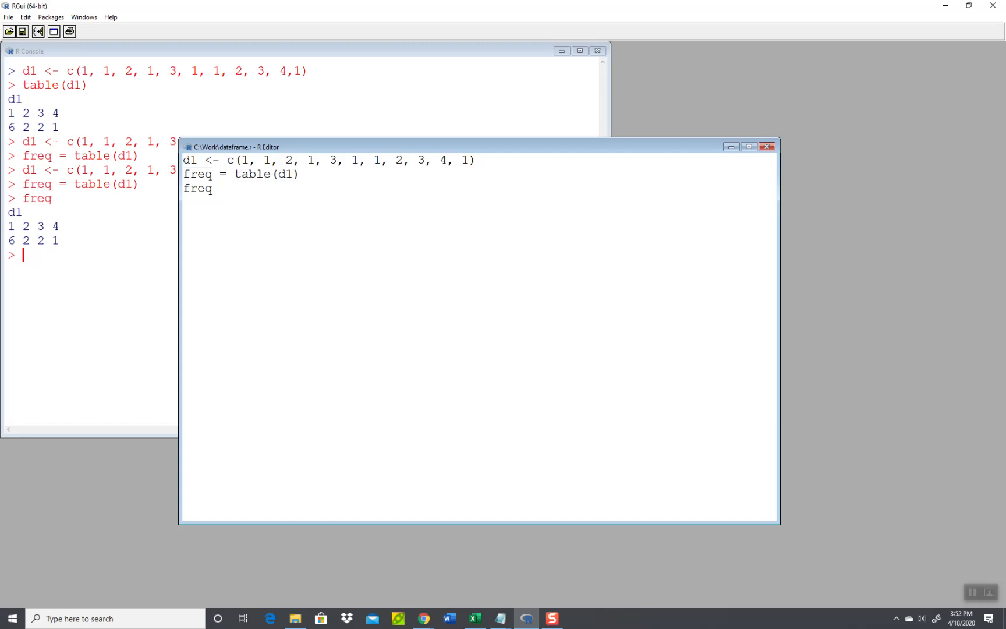
text(data.frame)
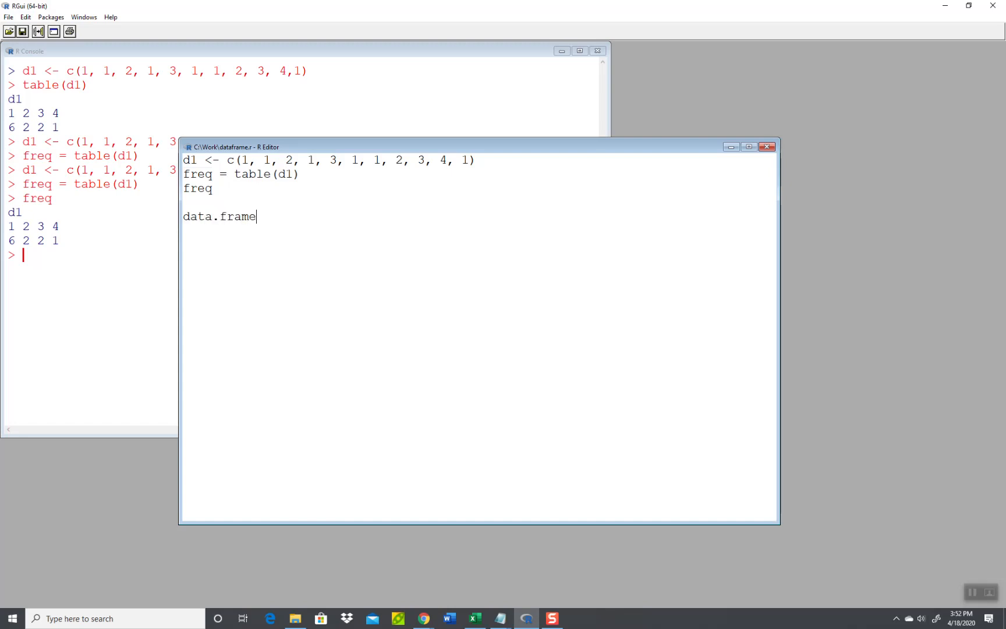
text((f)
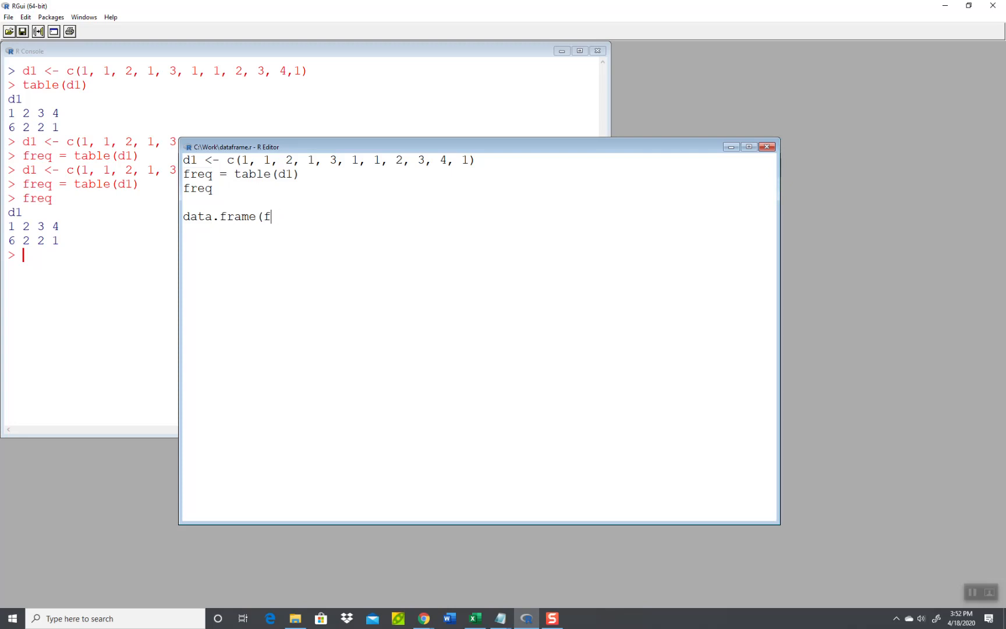
text(req))
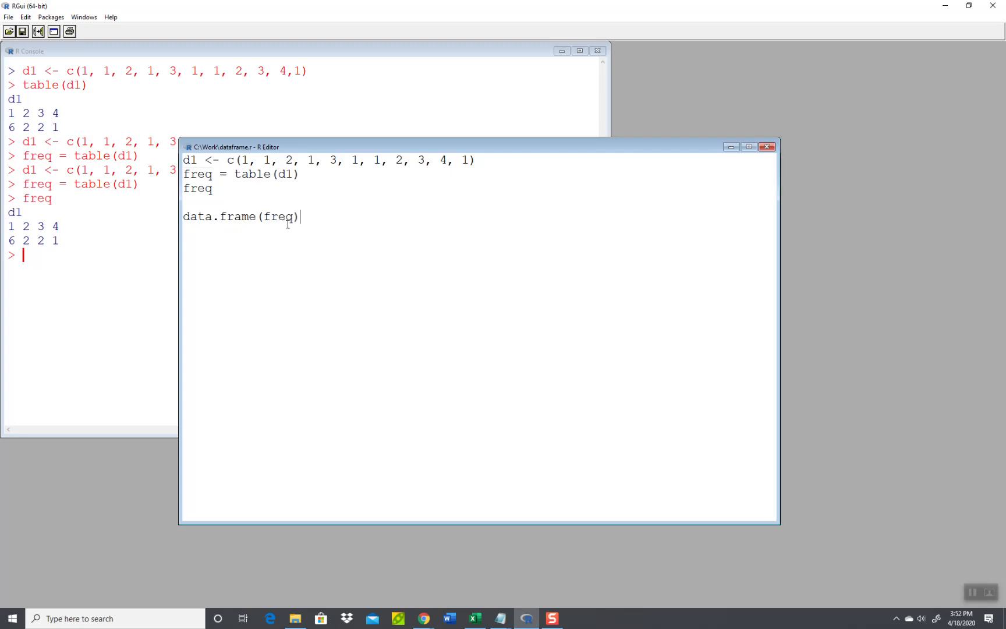
mouse_move(389, 236)
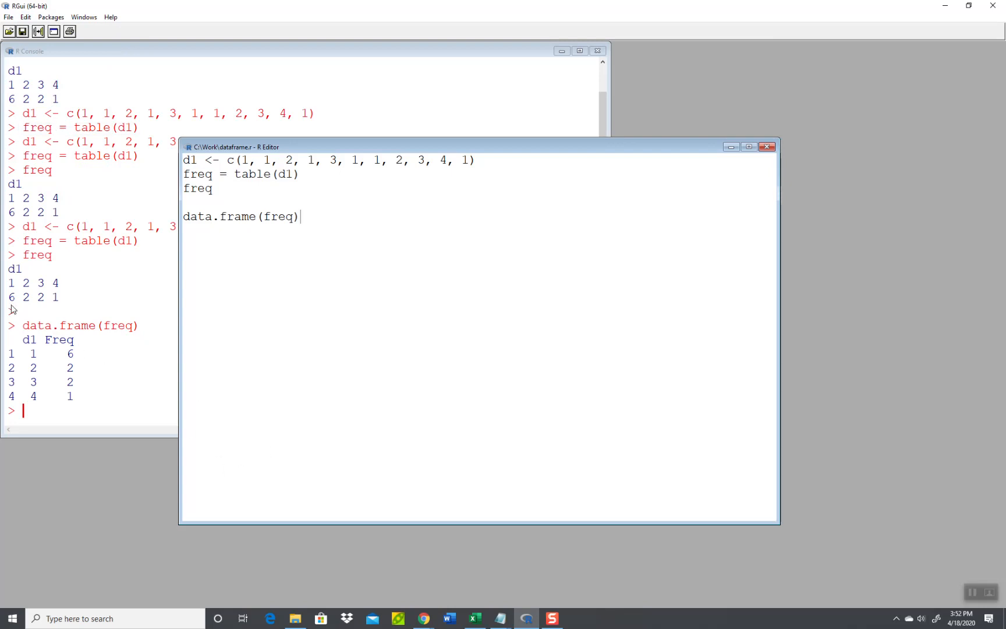
mouse_move(73, 400)
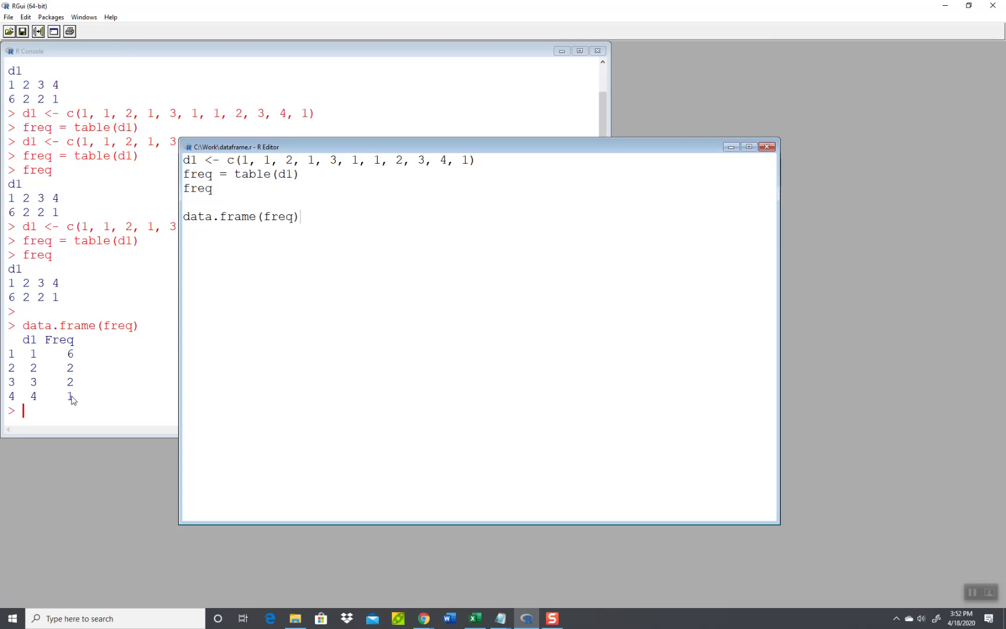
mouse_move(73, 359)
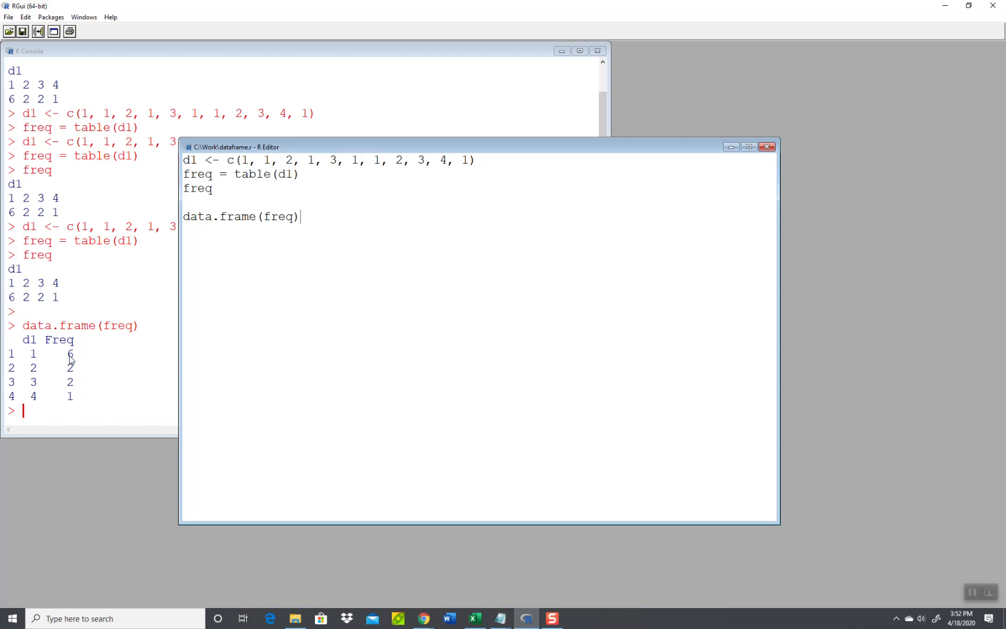
mouse_move(76, 396)
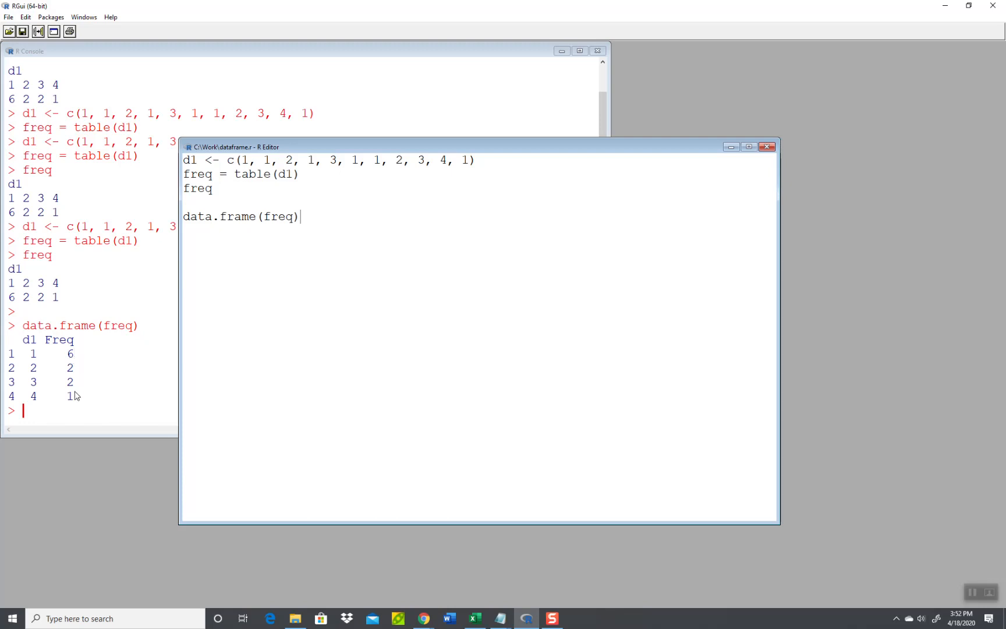
mouse_move(80, 389)
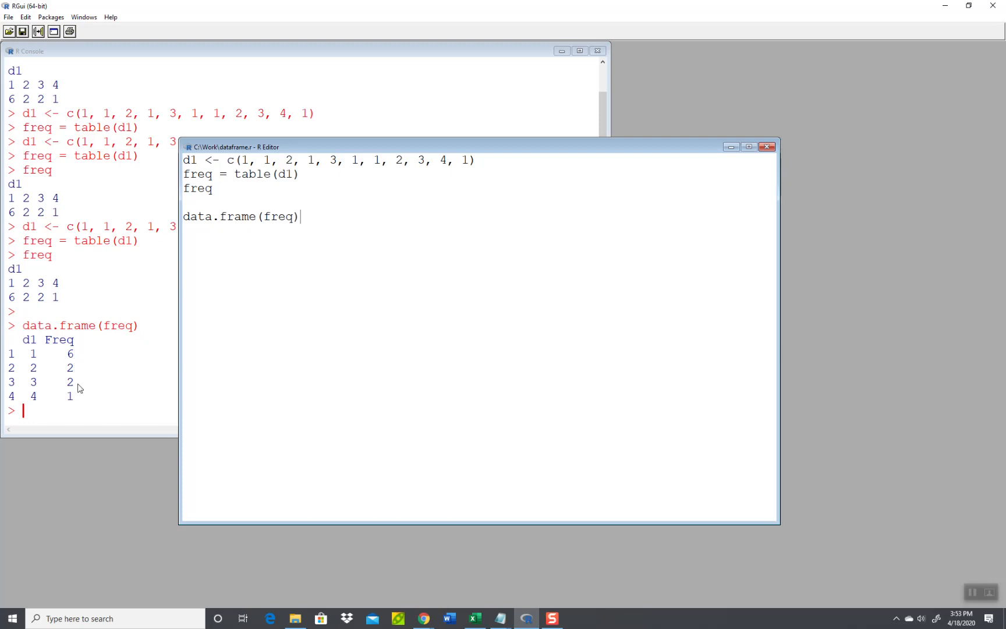
mouse_move(82, 349)
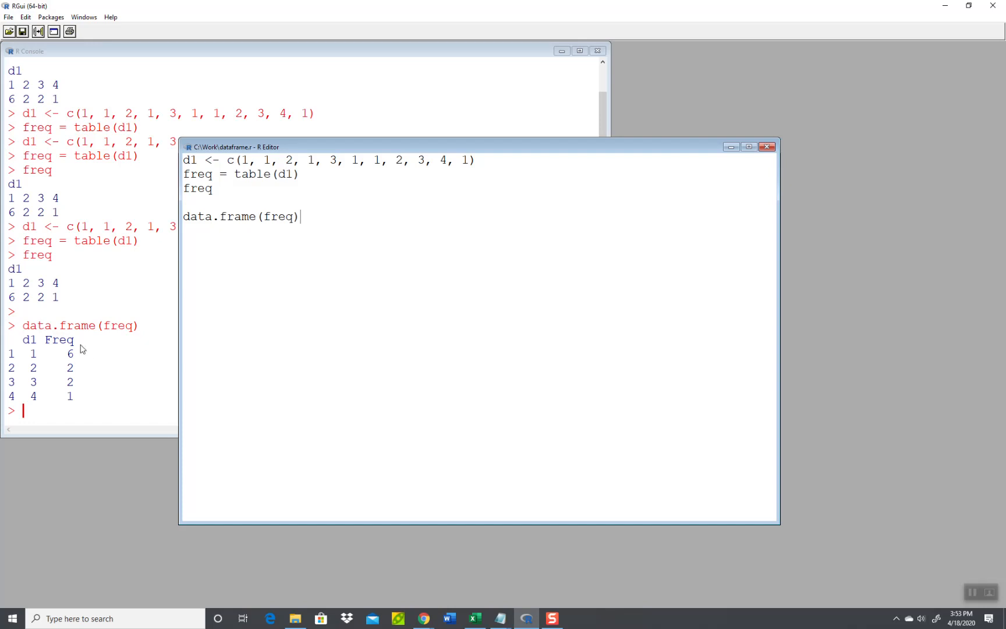
mouse_move(71, 355)
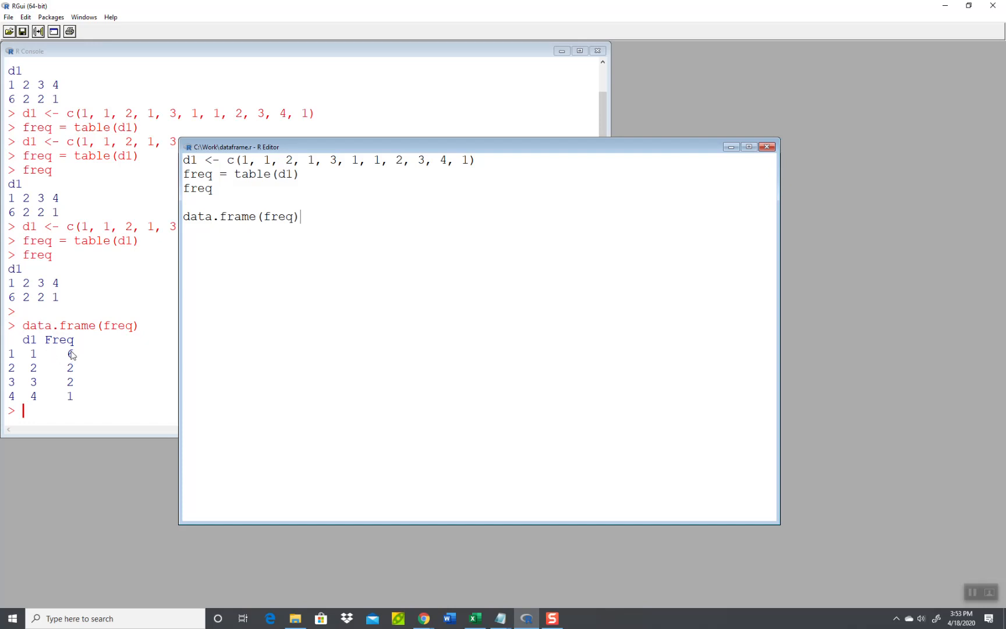
mouse_move(99, 294)
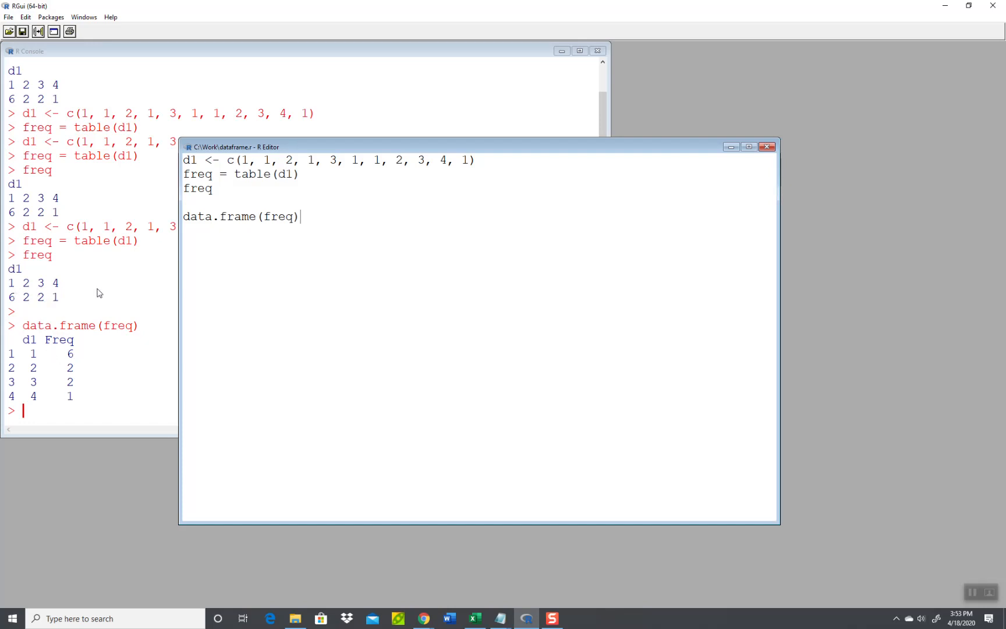
mouse_move(243, 232)
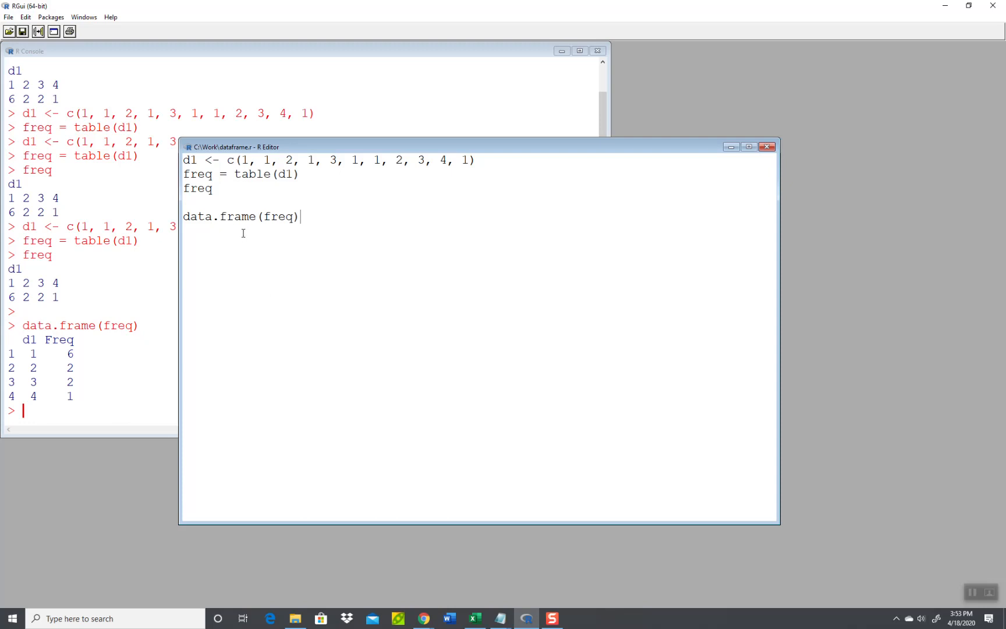
mouse_move(412, 206)
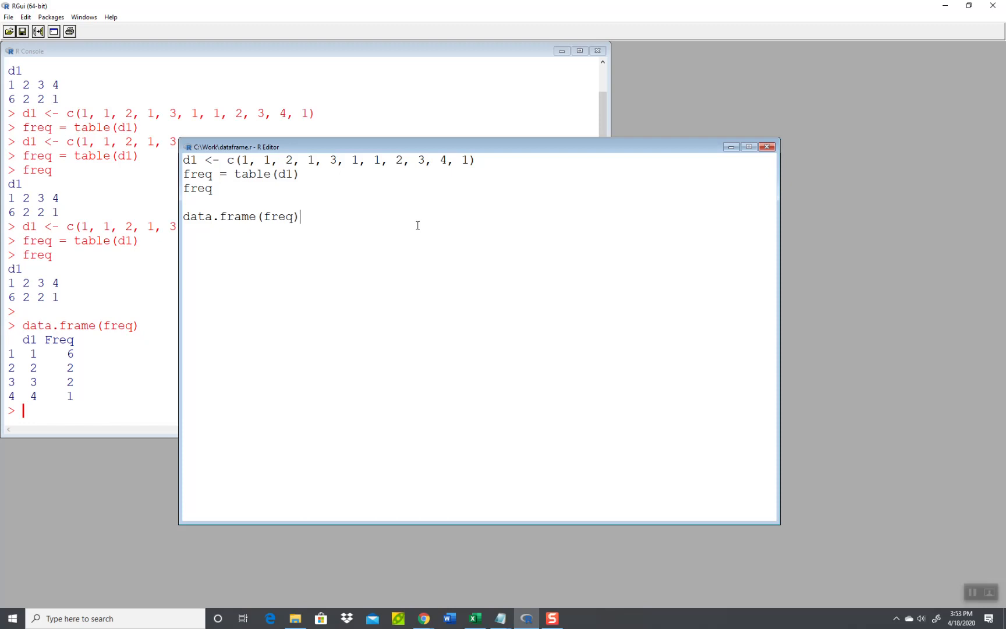
mouse_move(499, 277)
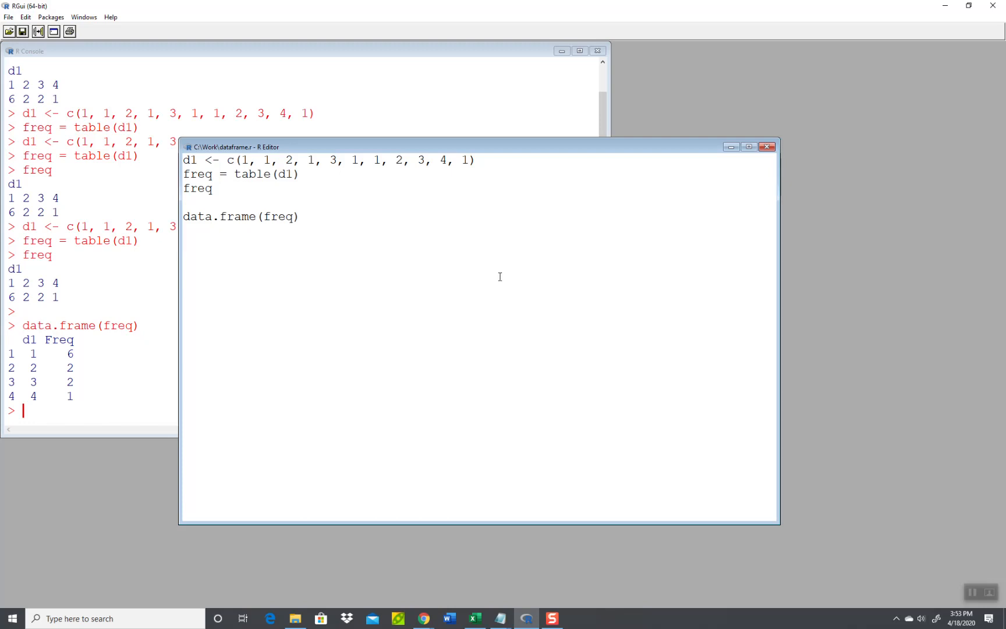
mouse_move(498, 618)
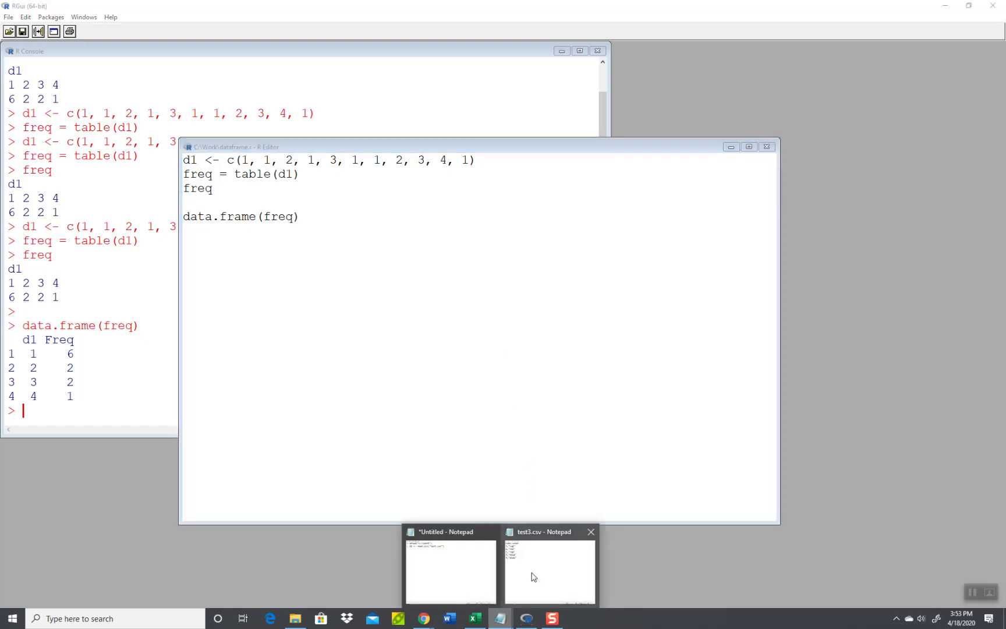
Bring the test3.csv Notepad window forward and start a new blank document.
click(548, 570)
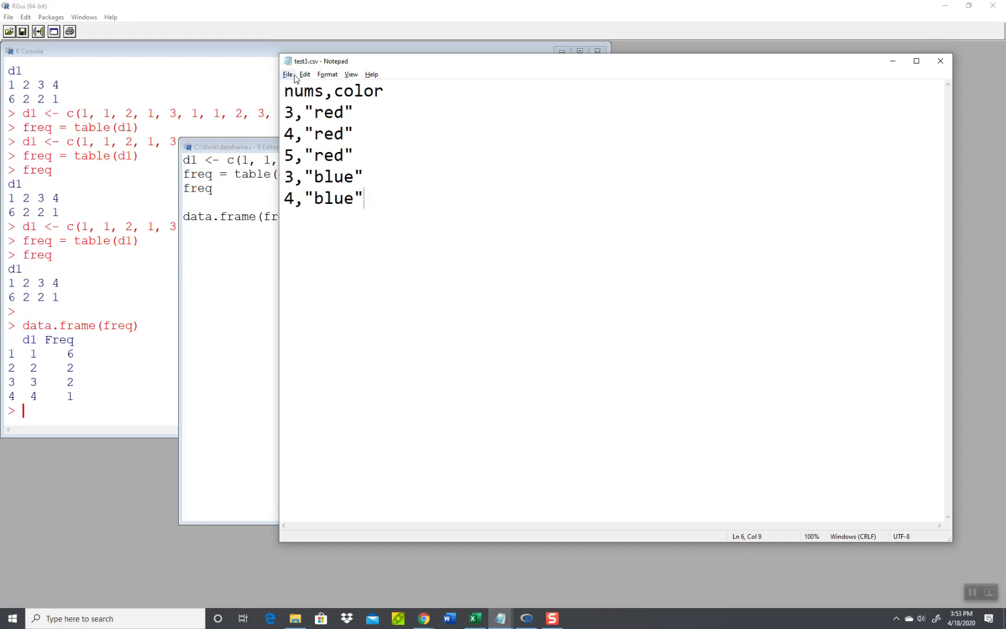
click(288, 74)
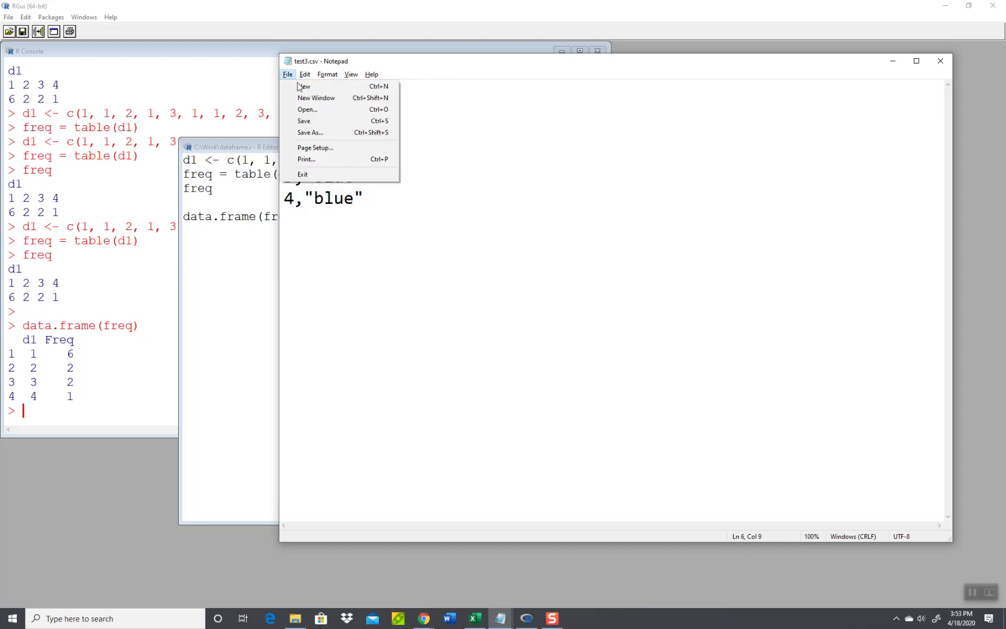
click(305, 87)
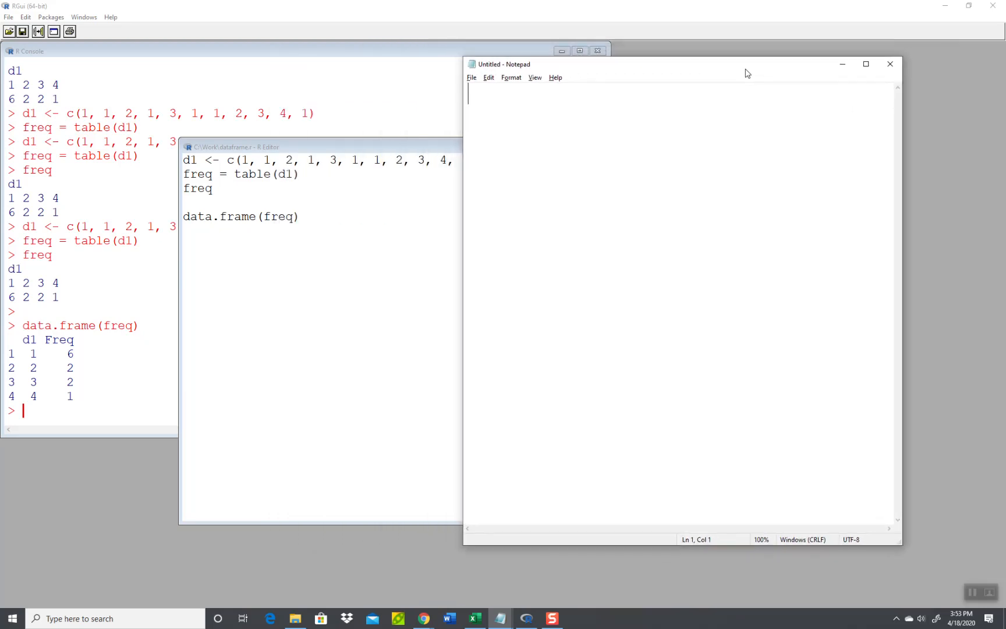
mouse_move(752, 96)
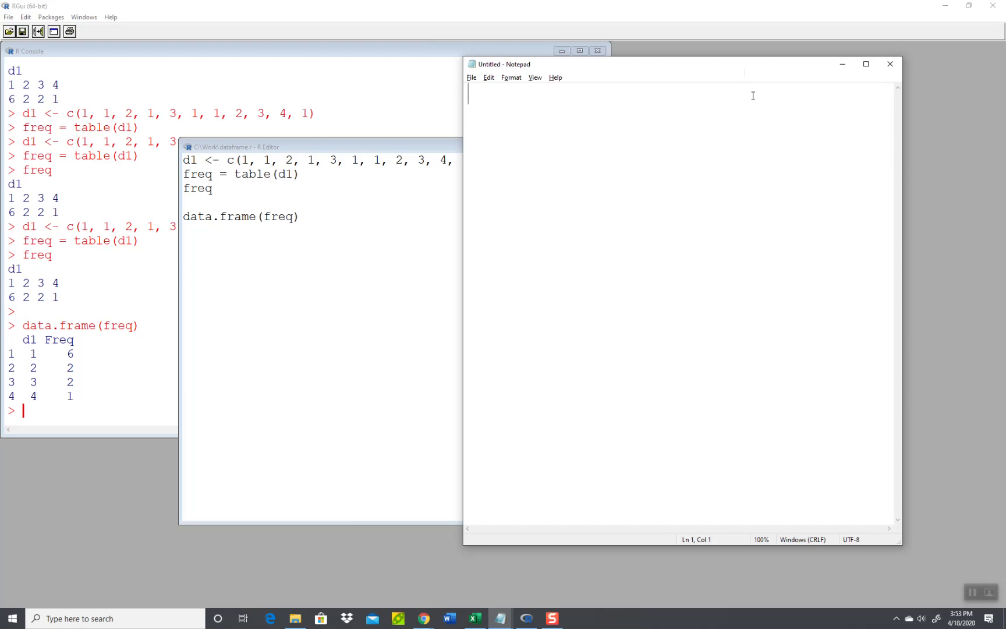
Type the 'year, sales' header and rows for 2000–2002.
text(year,)
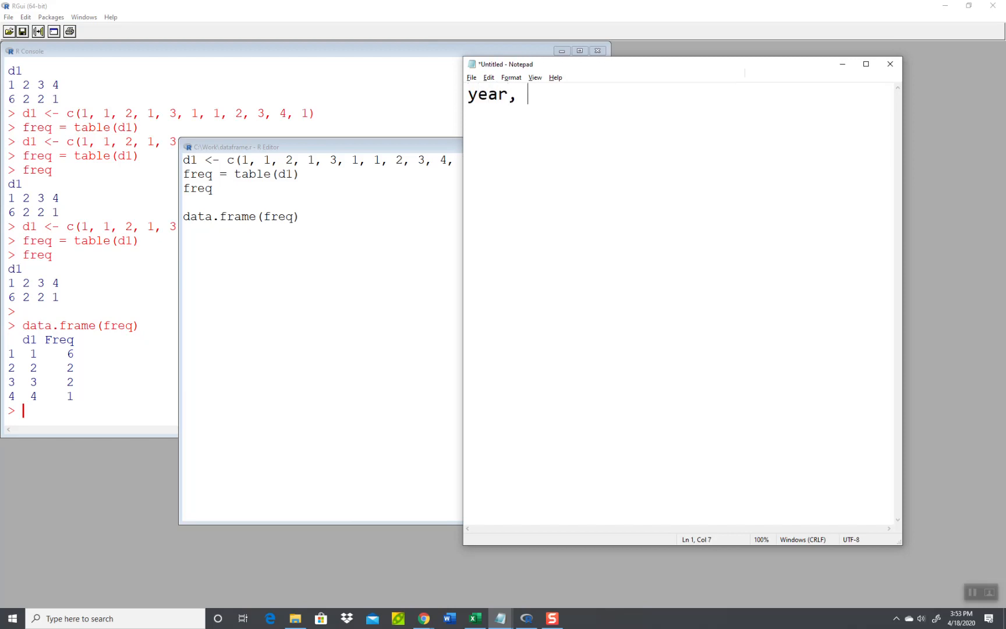
text(sales)
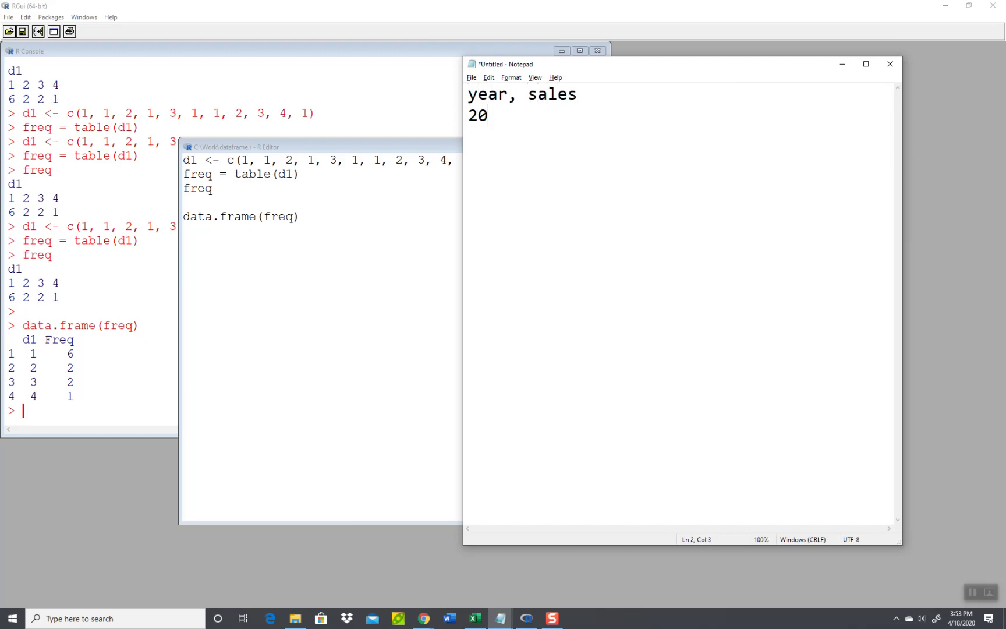
text(00,)
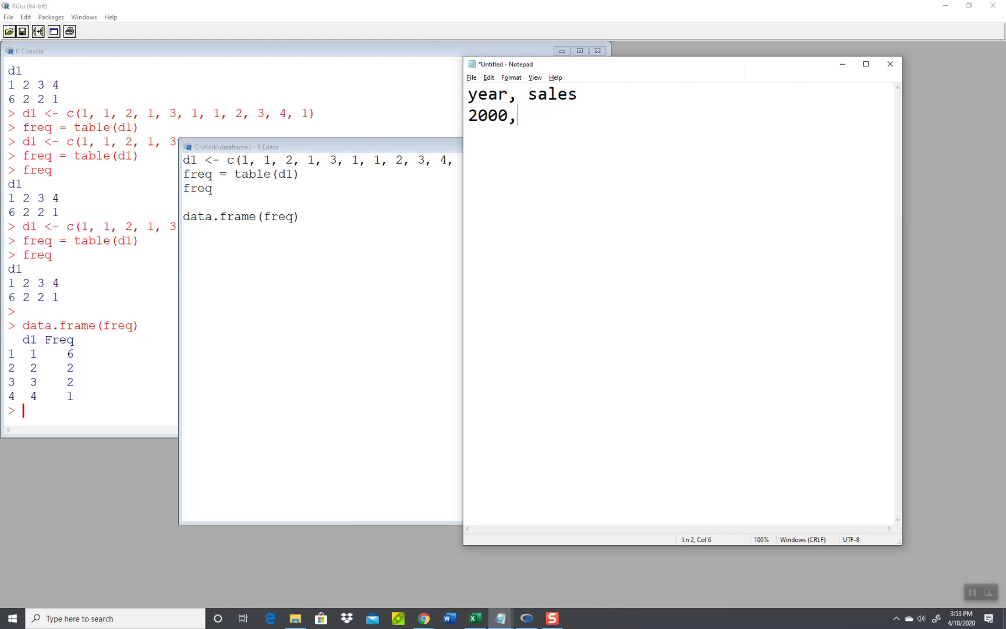
text(1000)
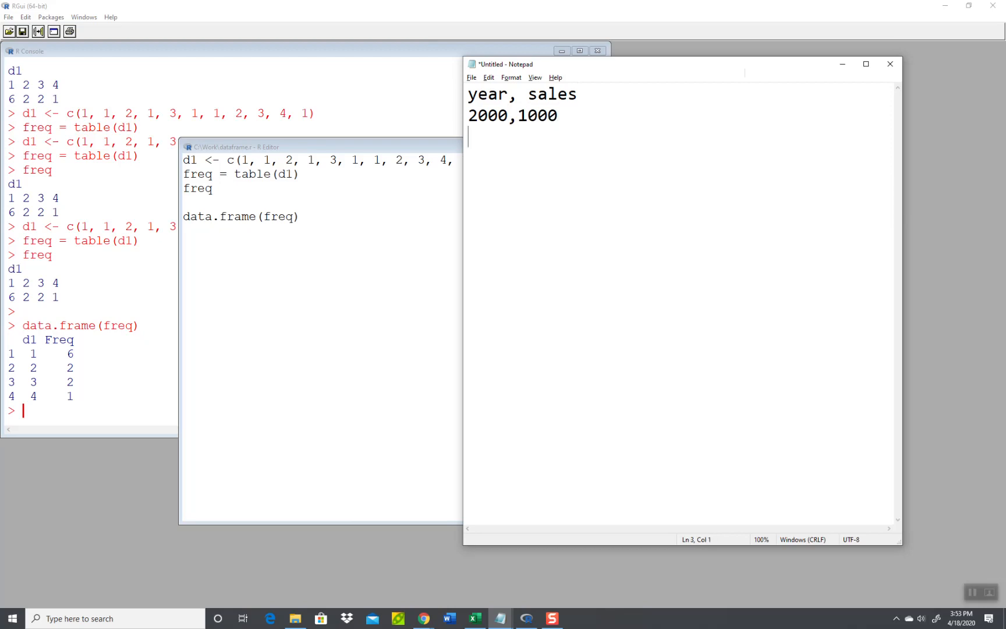
text(2001,)
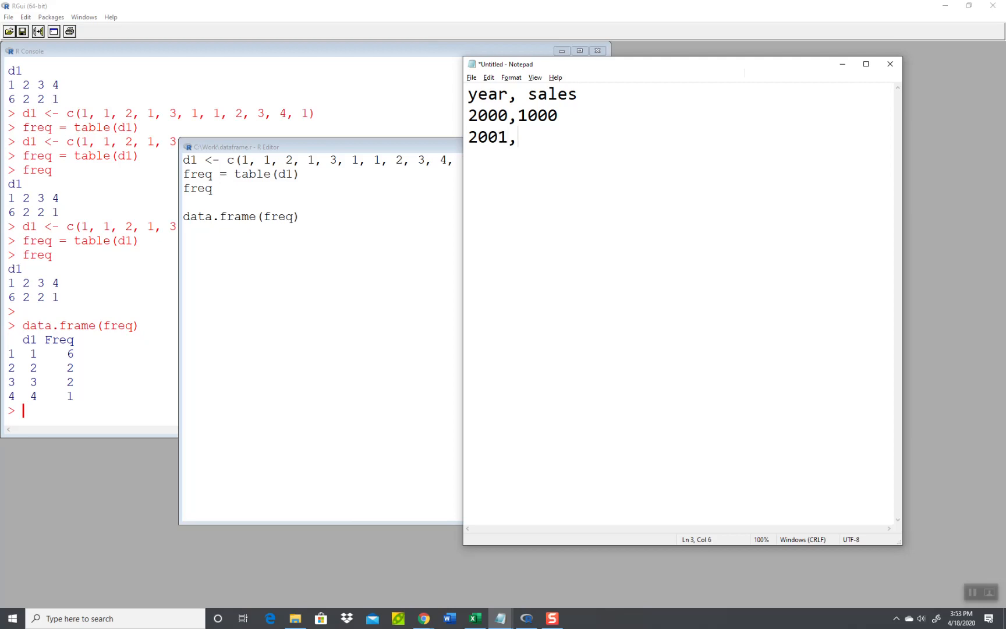
text(2000)
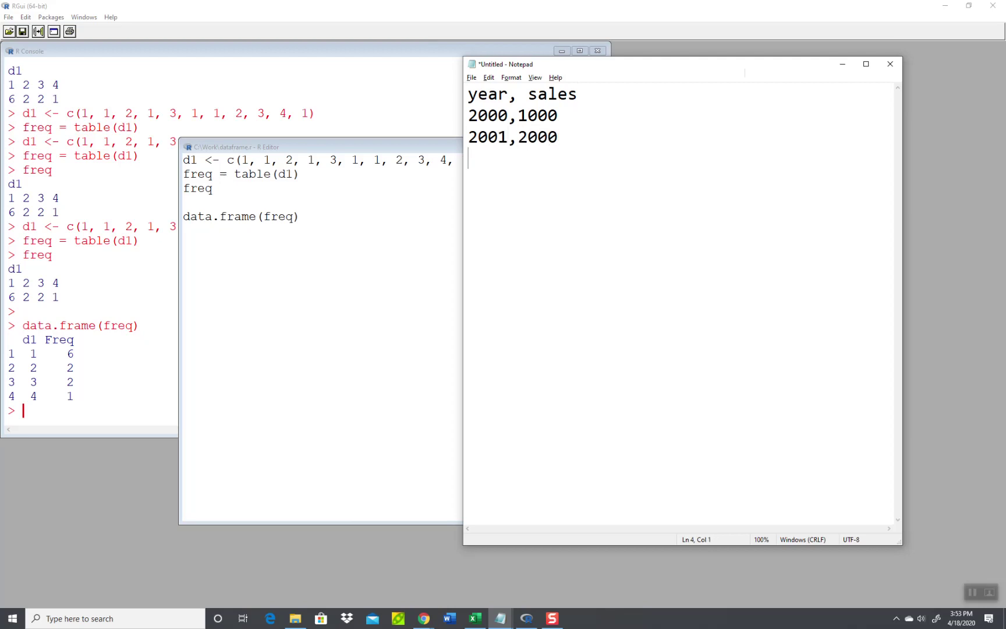
text(2002,1000)
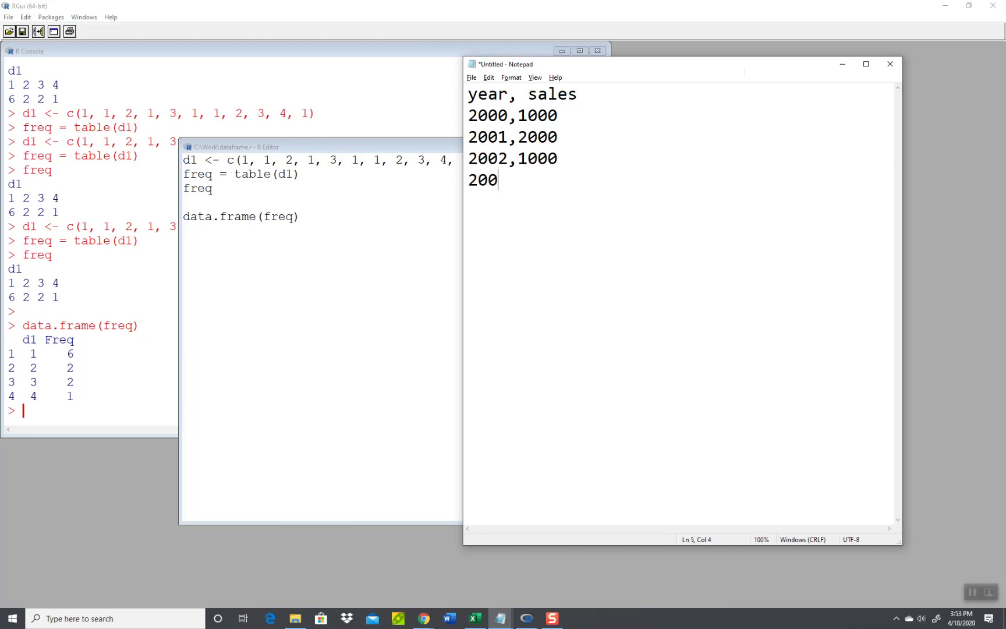
Enter rows 2003–2005 with sales 2000, 1000 and 3000.
text(3,)
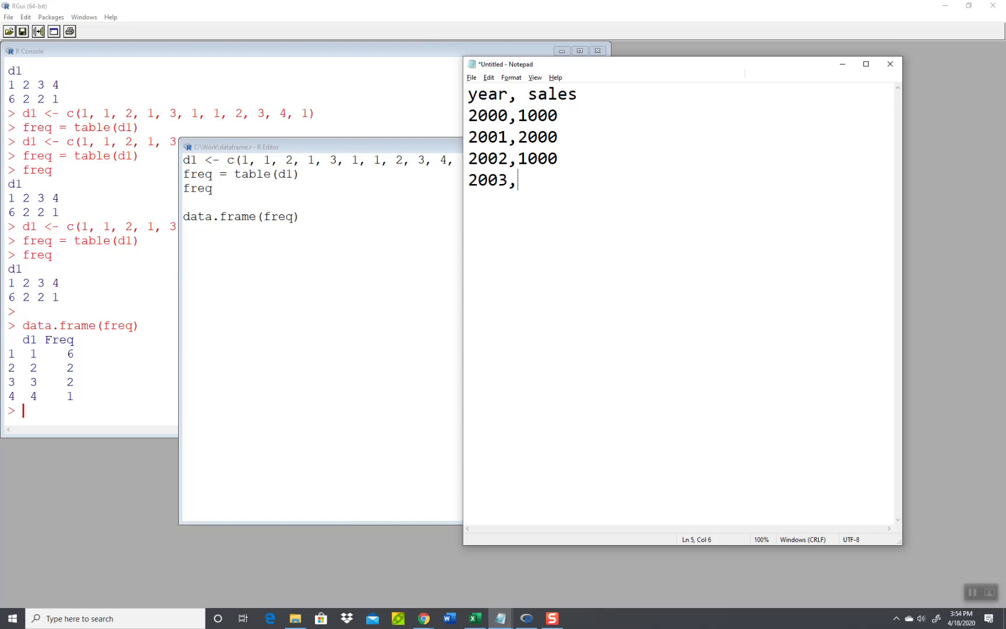
text(2000)
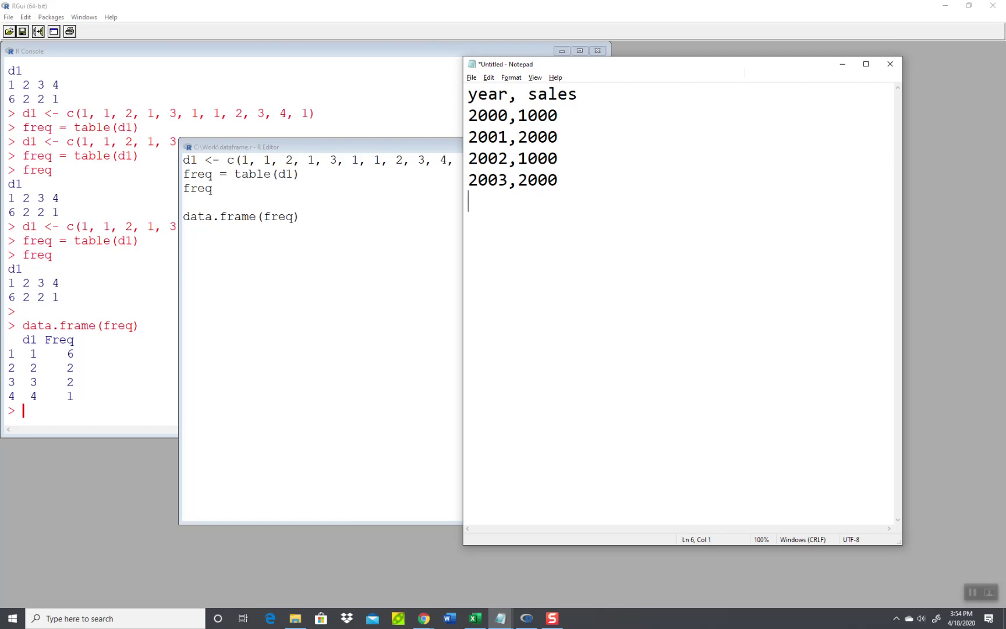
text(2004,10)
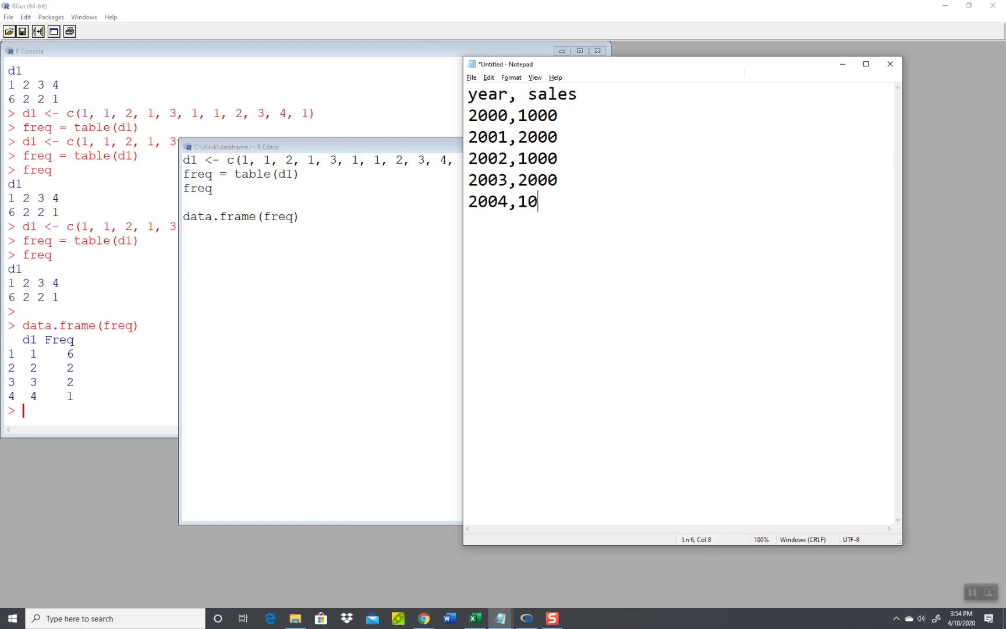
text(00)
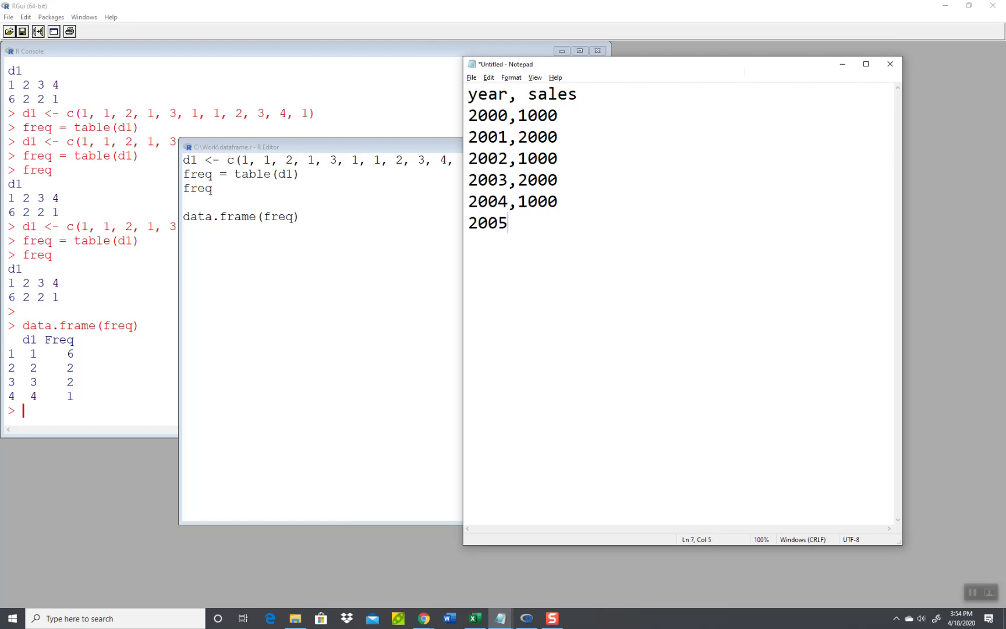
text(,300)
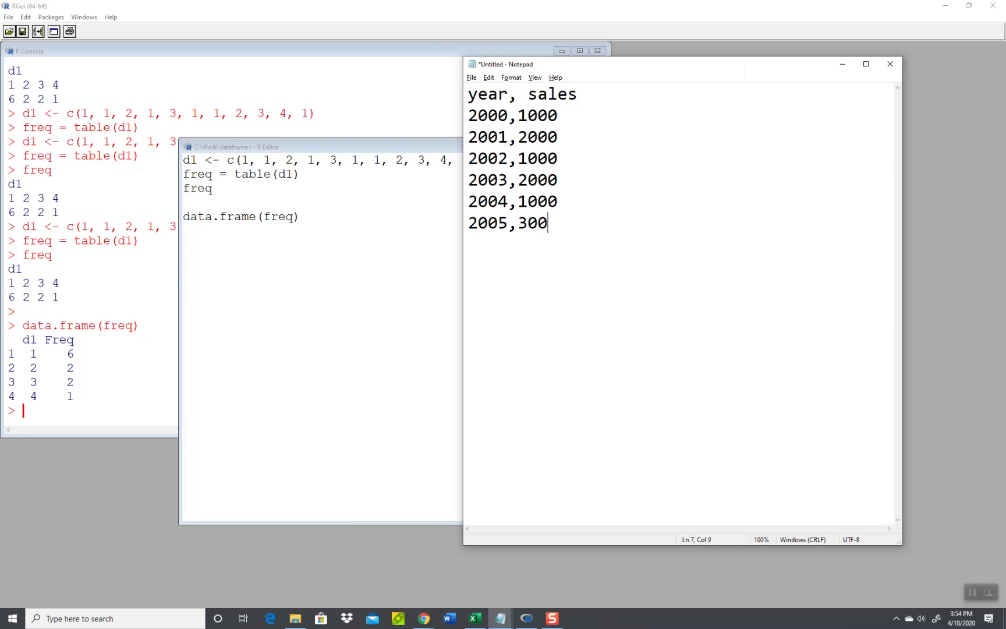
text(0)
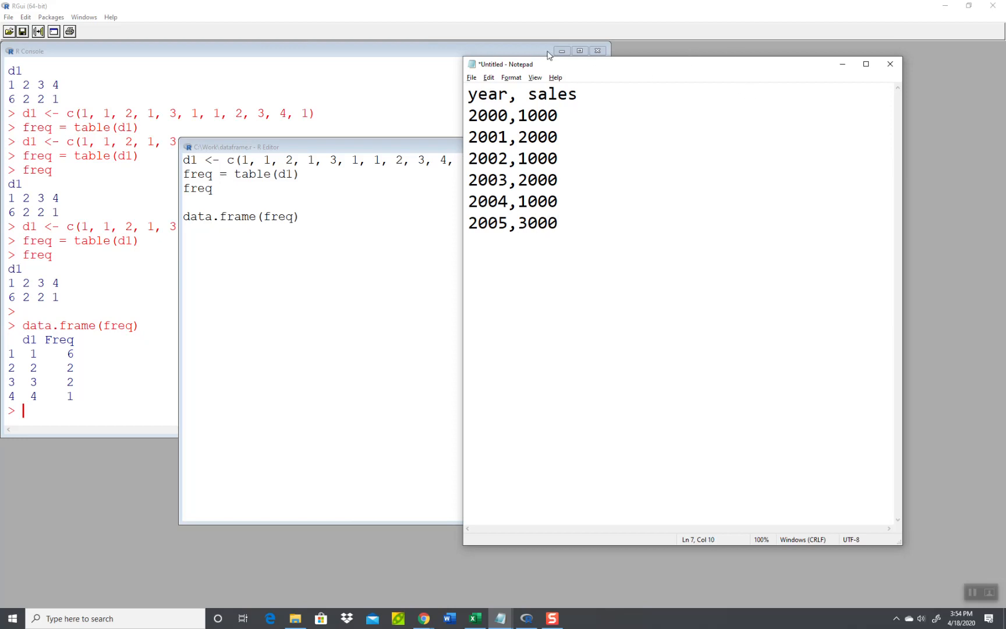
click(471, 77)
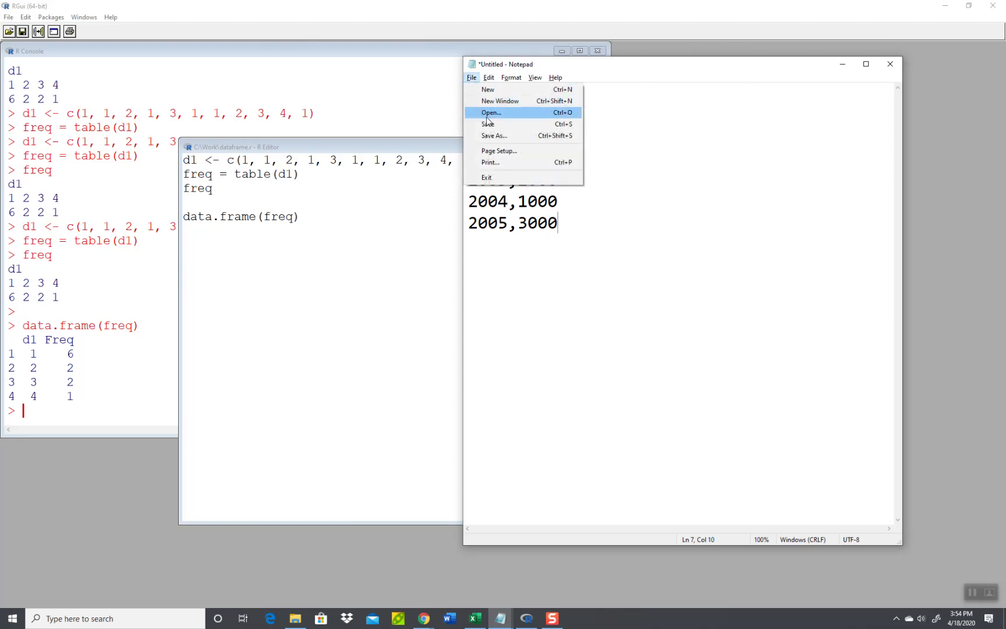
Save the Notepad data as test4.csv in C:\Work.
click(494, 136)
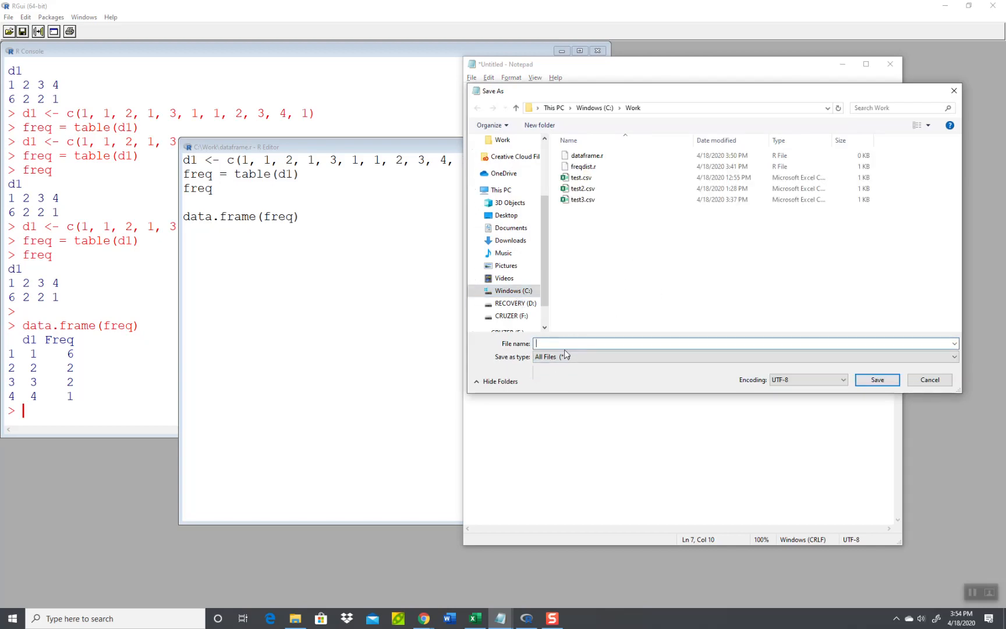
text(test4.)
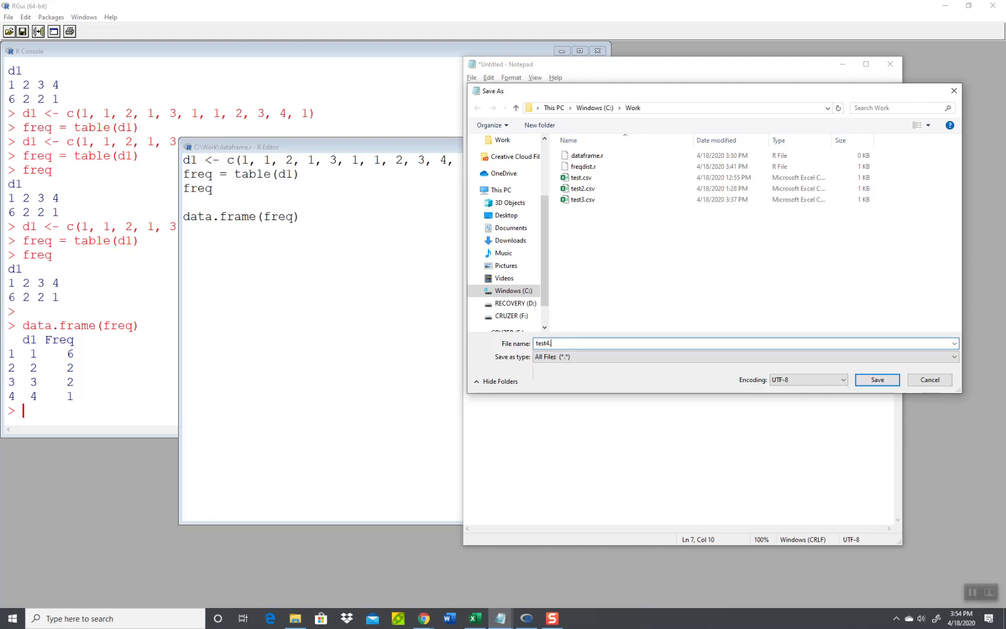
text(csv)
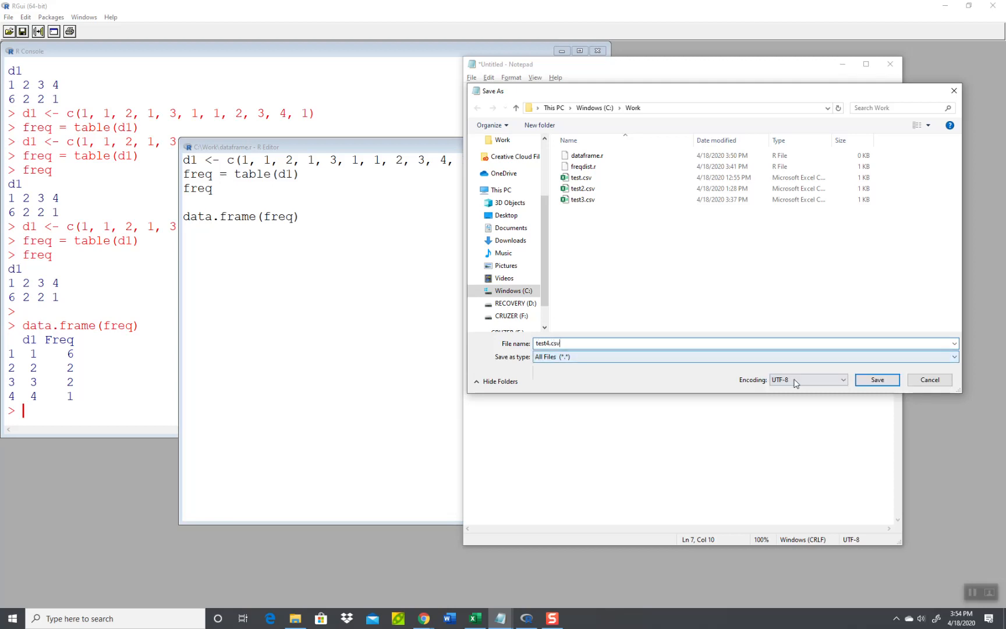
click(876, 379)
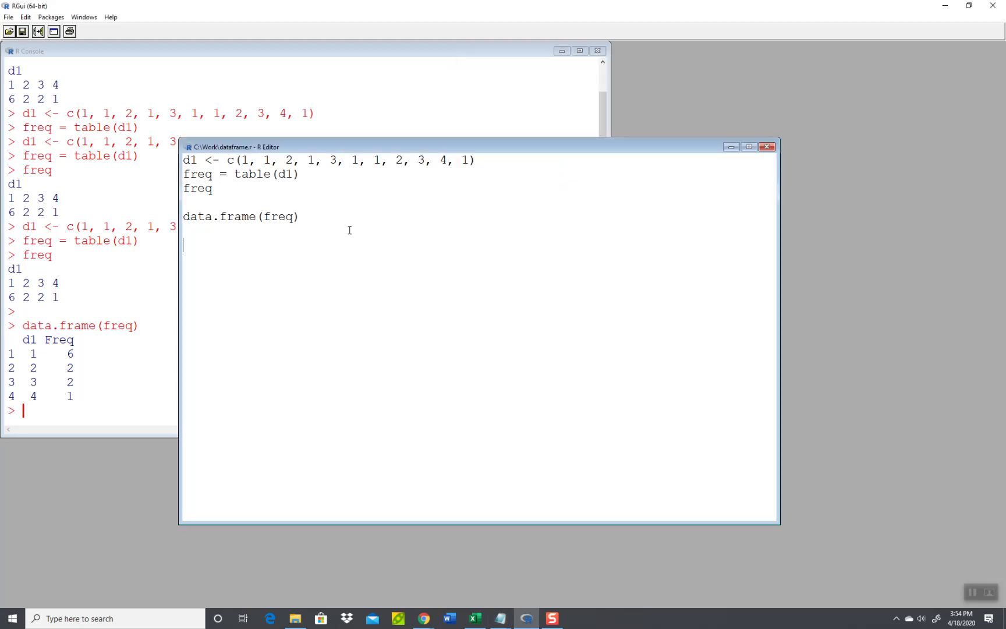
Begin a new script line reading d2 <- read.s.
text(d)
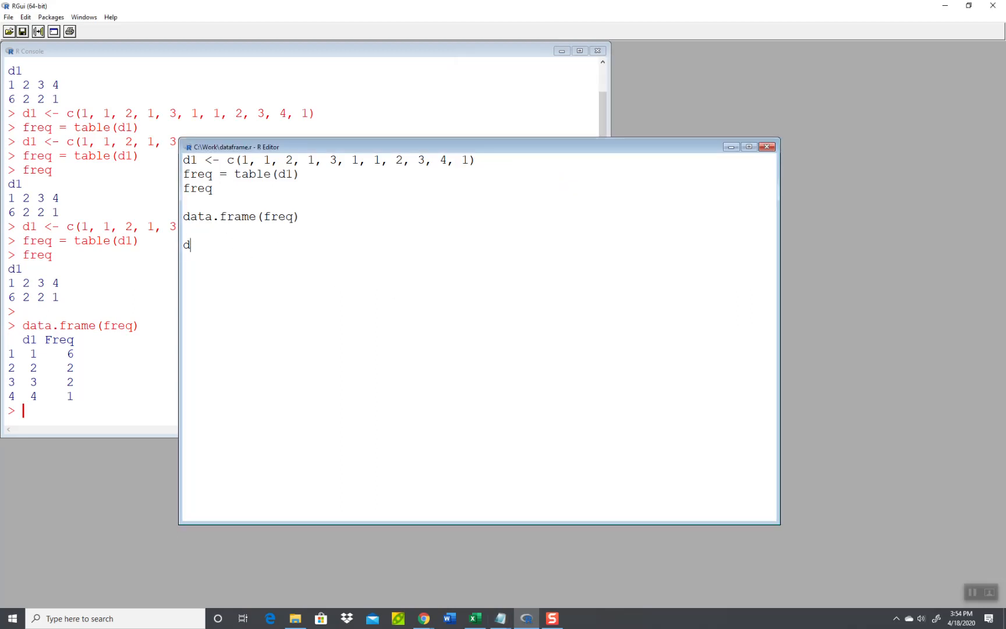
text(2 <-)
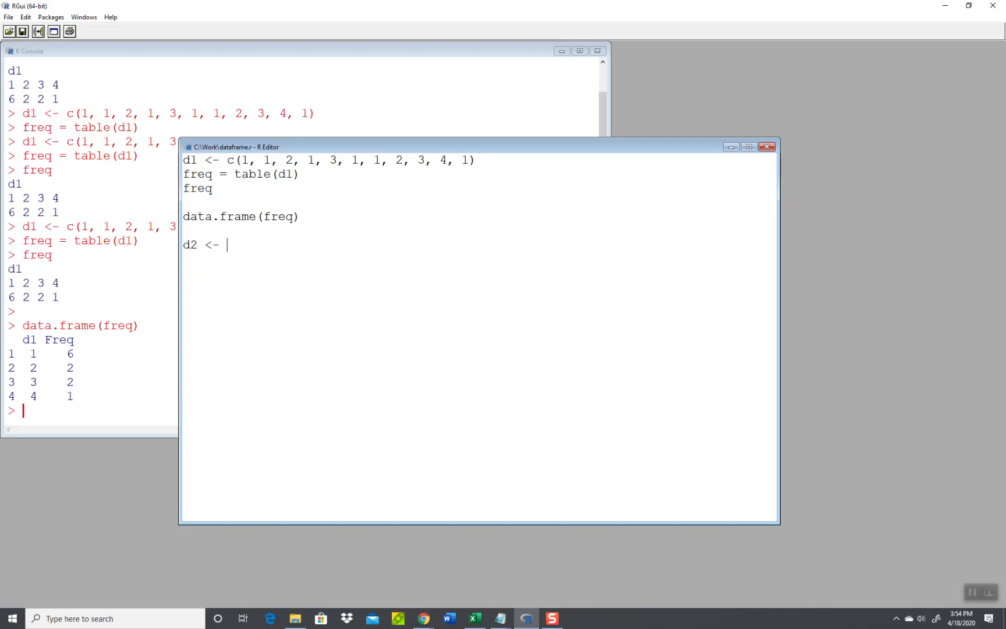
text(read.s)
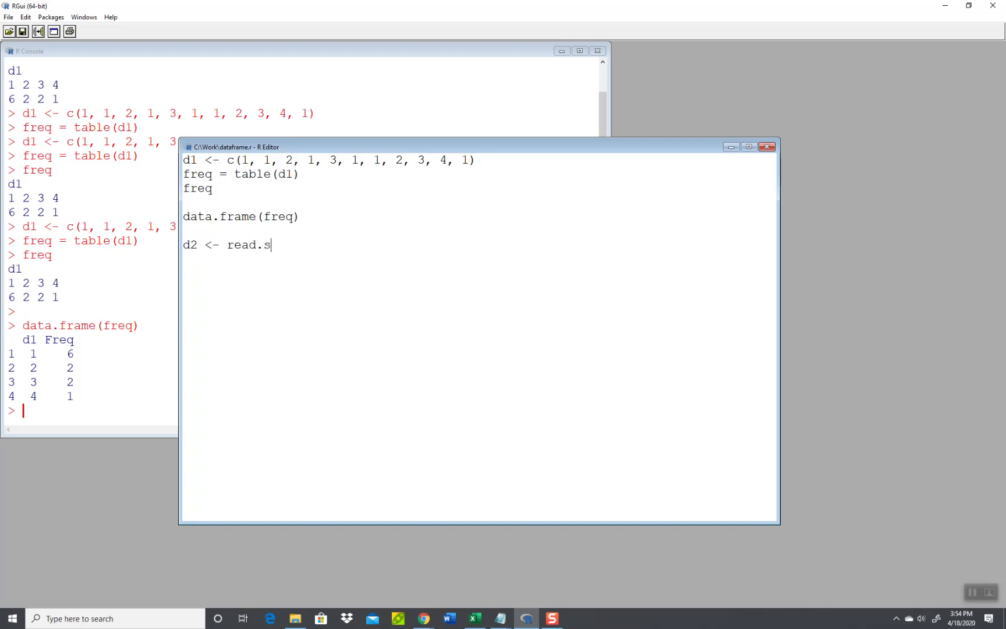
Insert setwd("c:\\work") at the very start of the script.
click(183, 231)
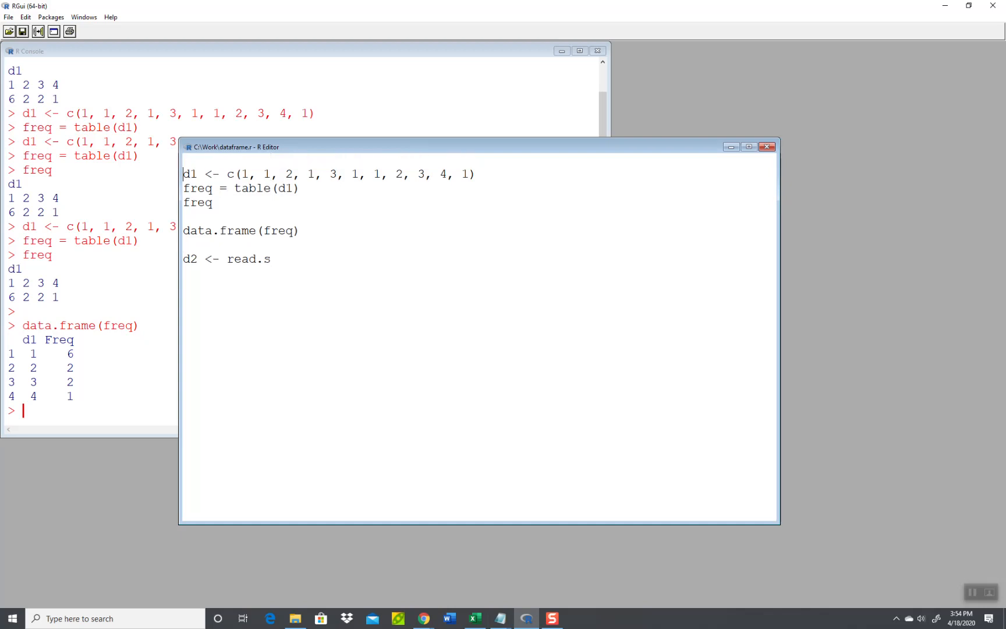
text(setwd)
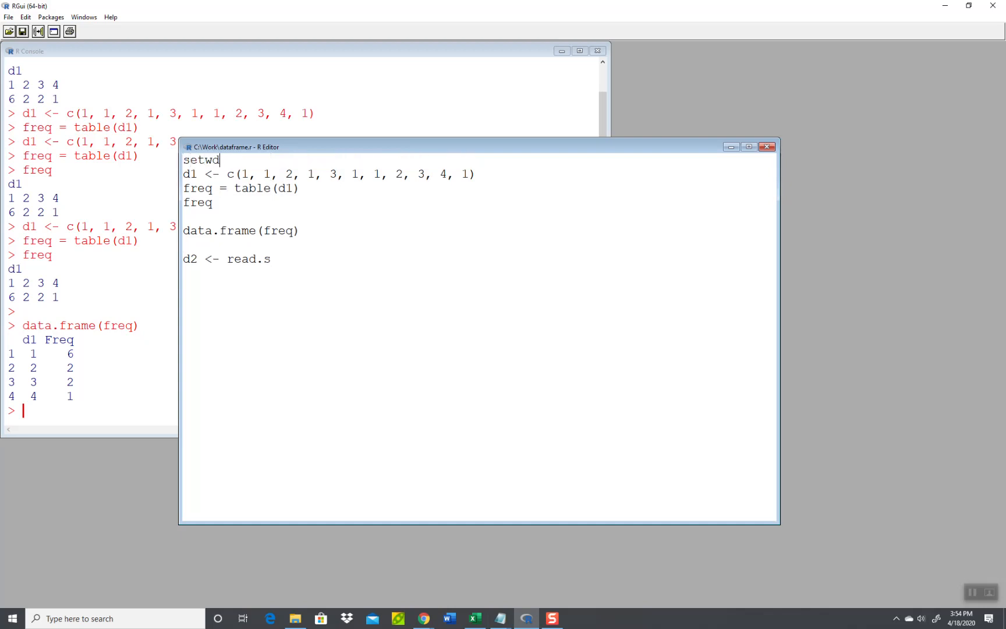
text(("c)
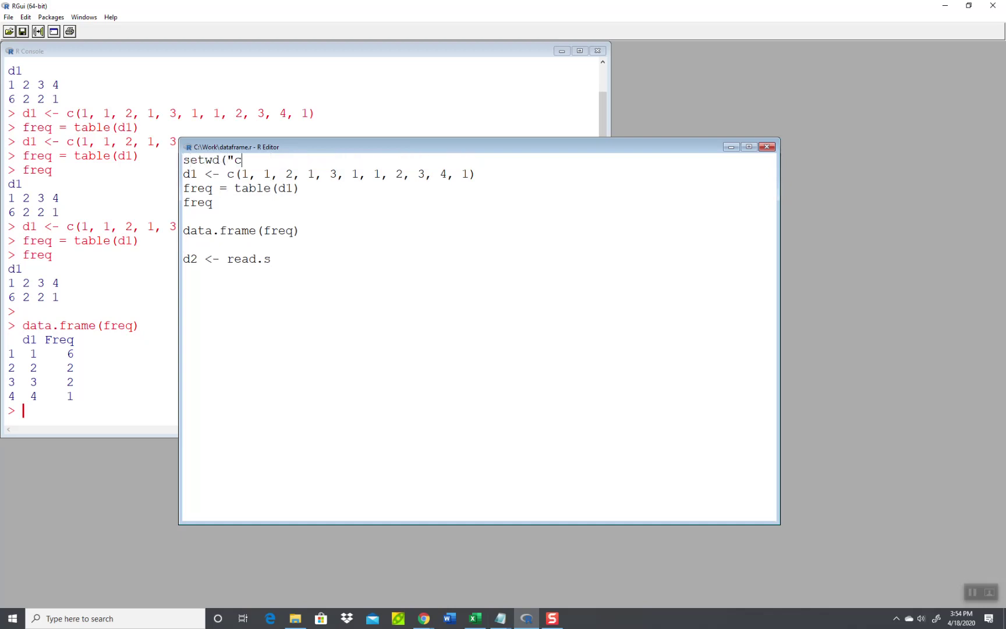
text(:\\wor)
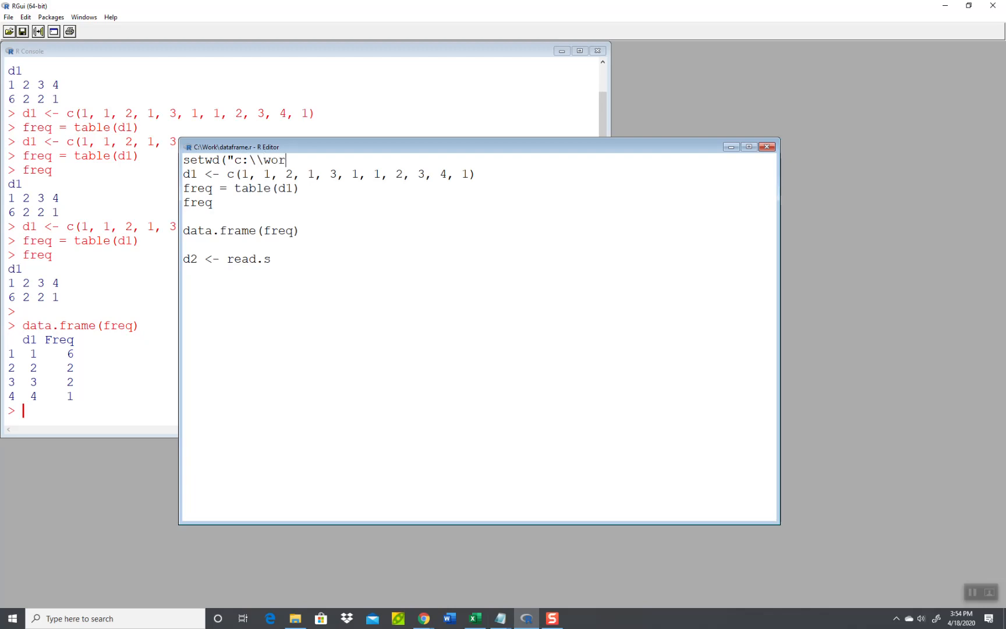
text(k"))
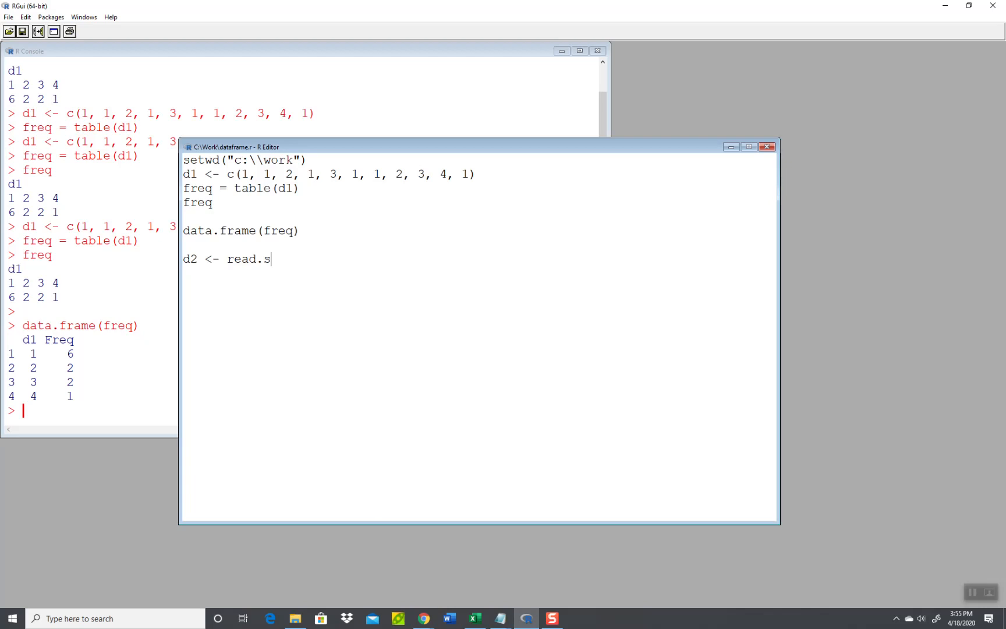
Complete the d2 line as read.csv("test4.csv").
text(c)
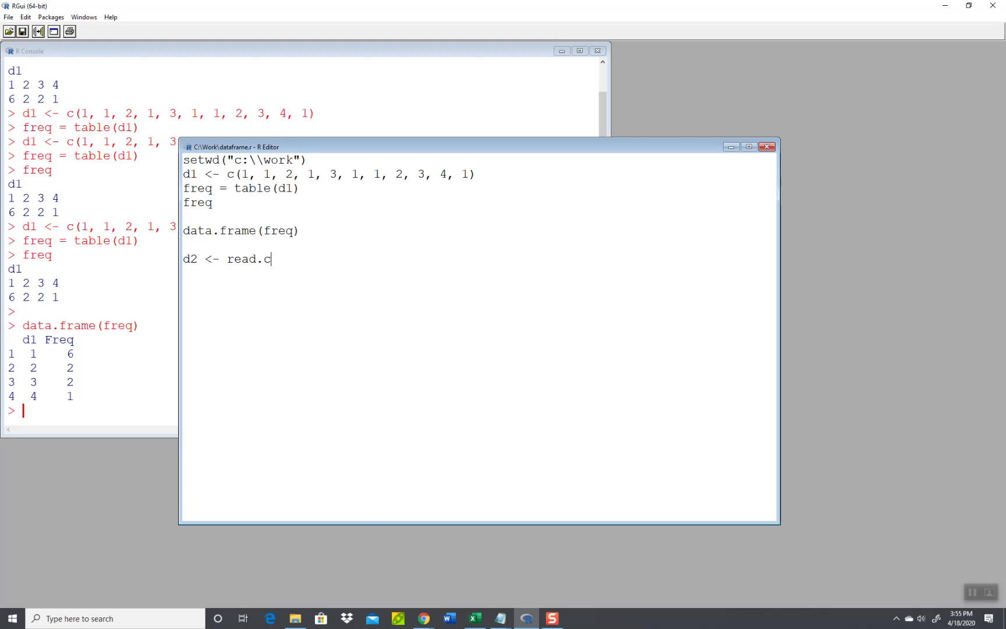
text(sv(")
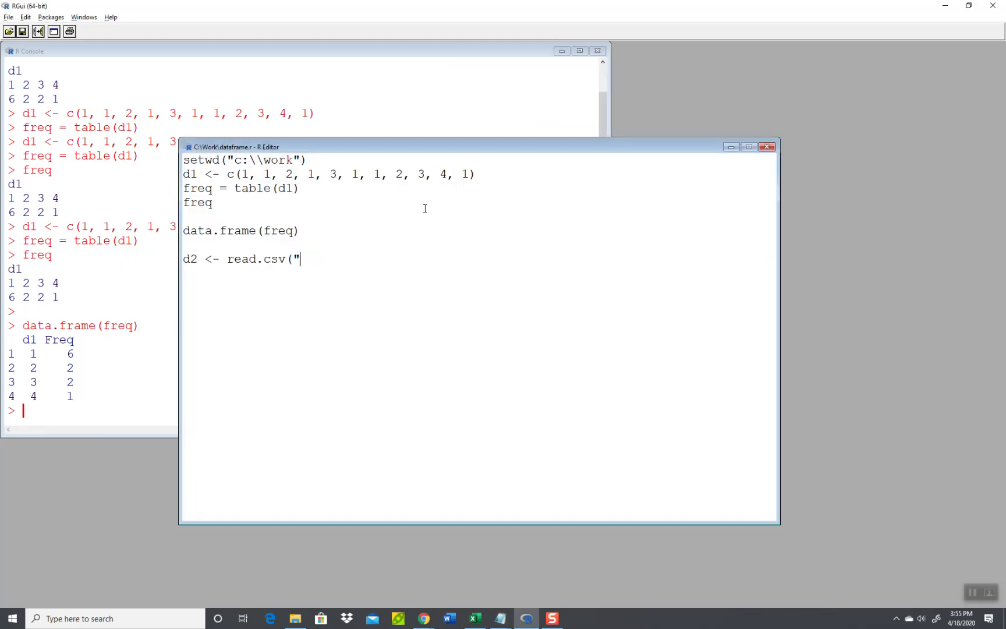
text(test4.csv)
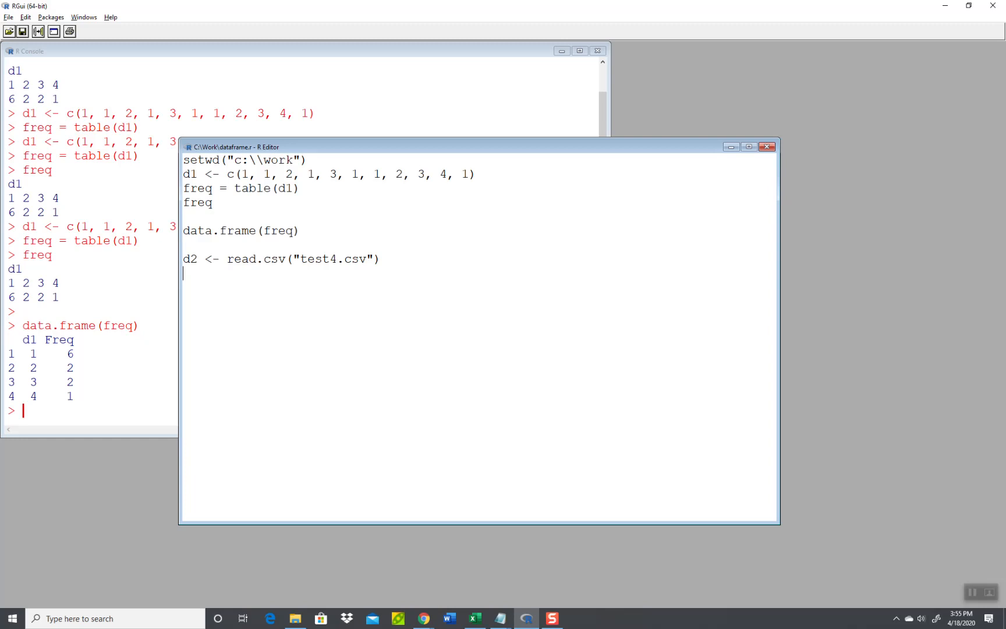
Add lines df1 = data.frame(table(d2)) and df1 to print it.
text(df1)
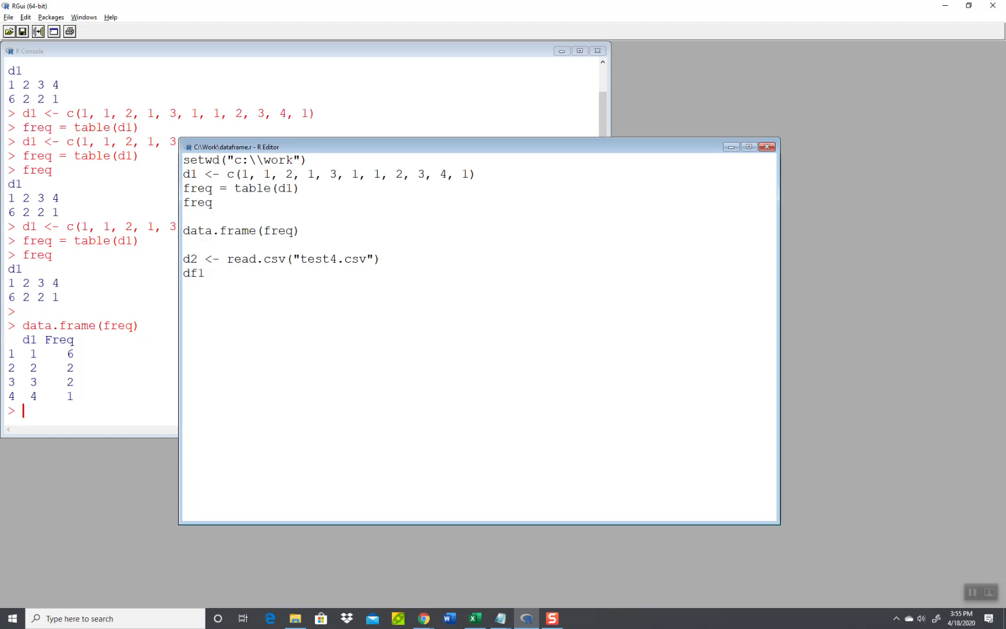
text(=)
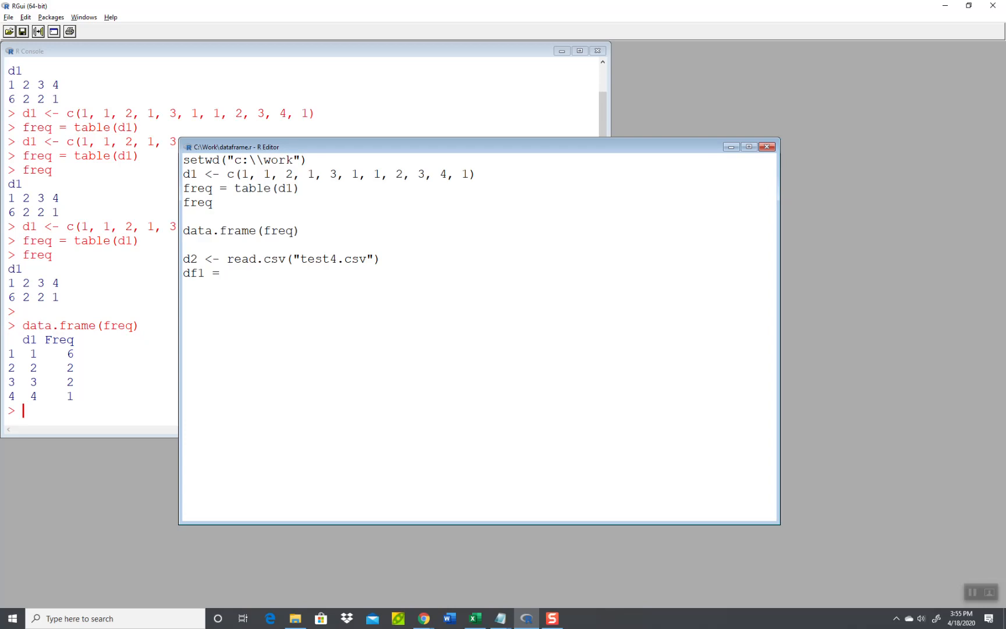
text(data.)
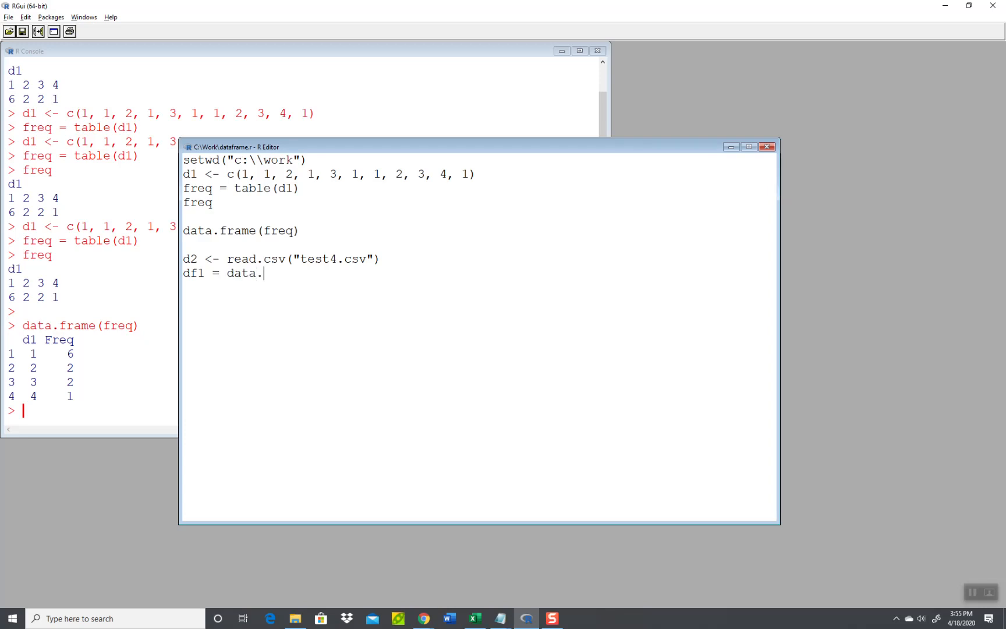
text(frame()
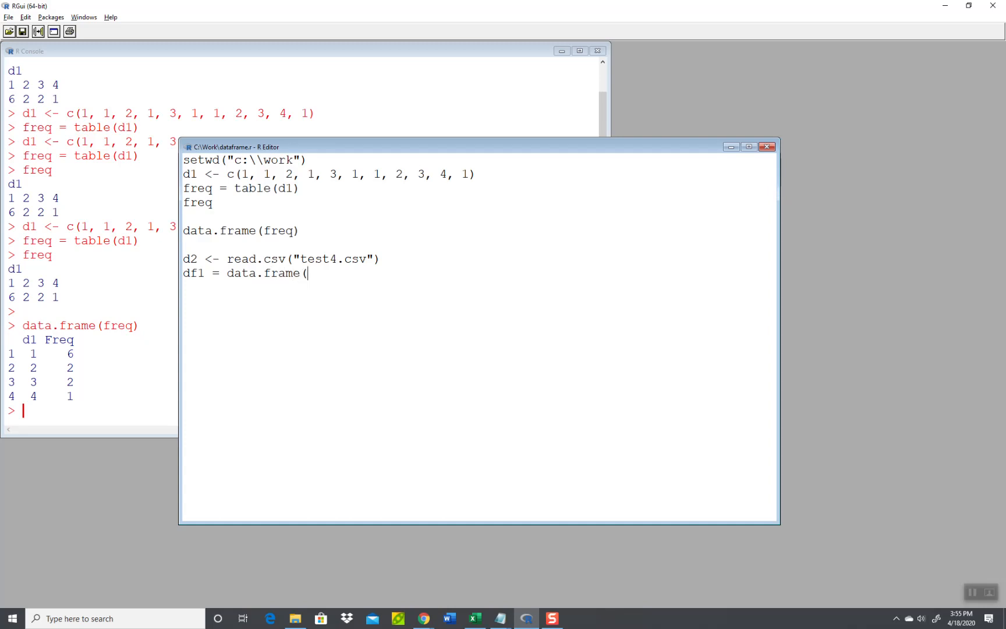
text(table)
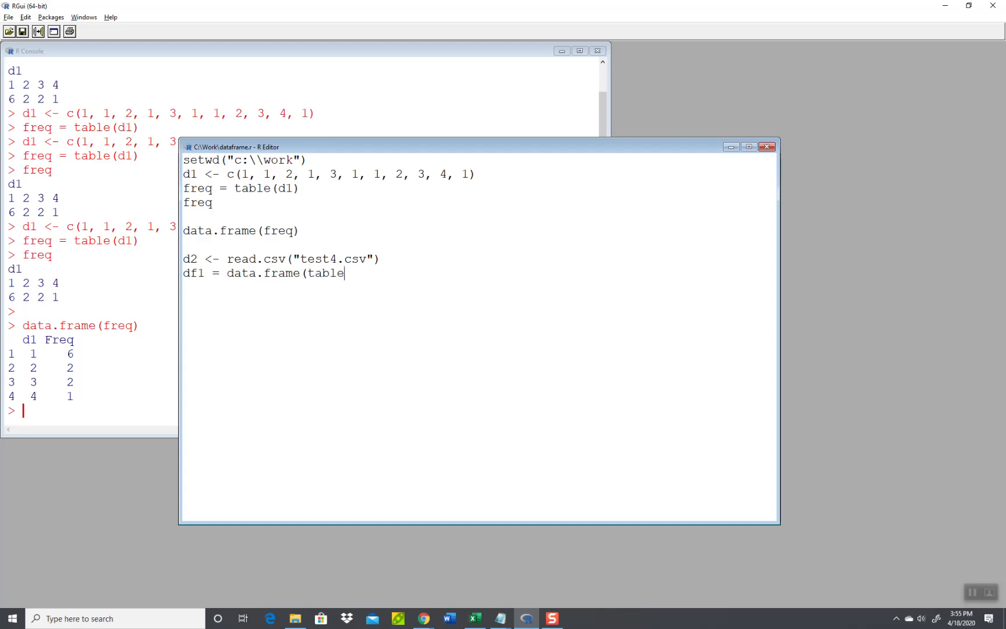
text(d2)))
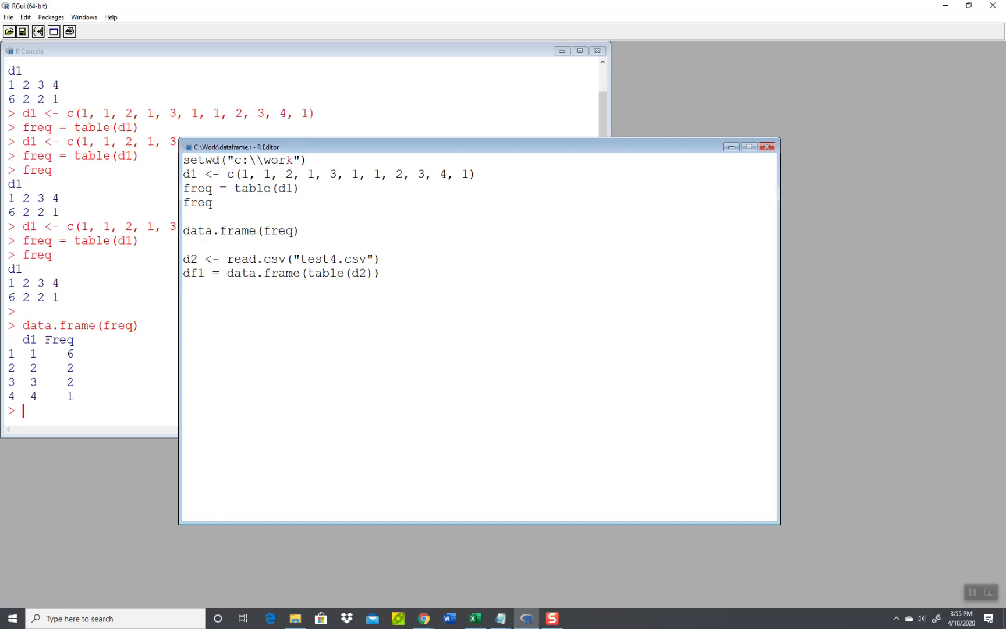
text(df1)
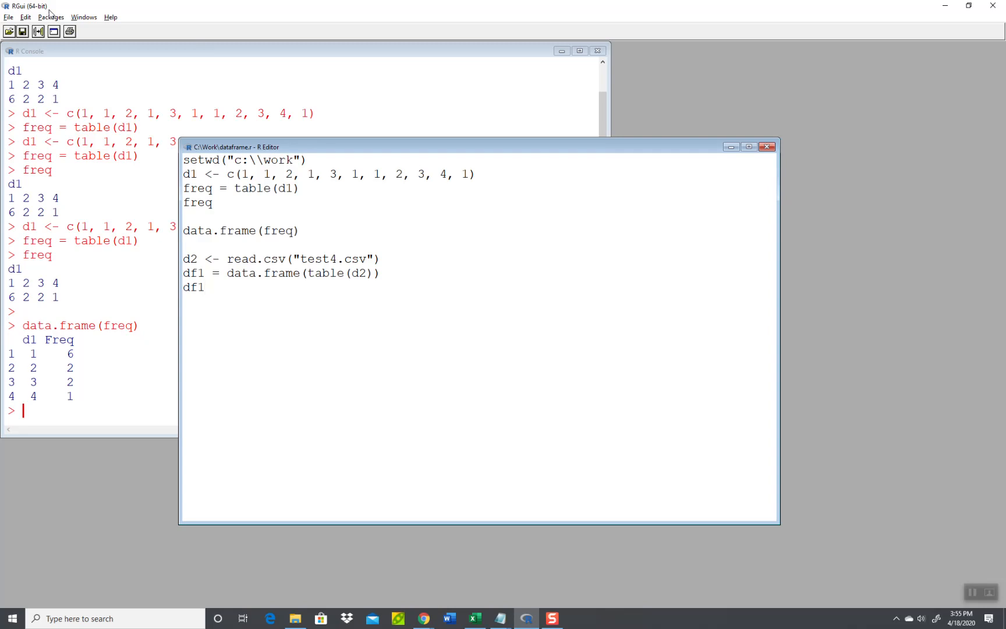
Run the new d2 and df1 lines, printing the 18-row year-by-sales frequency table.
click(25, 17)
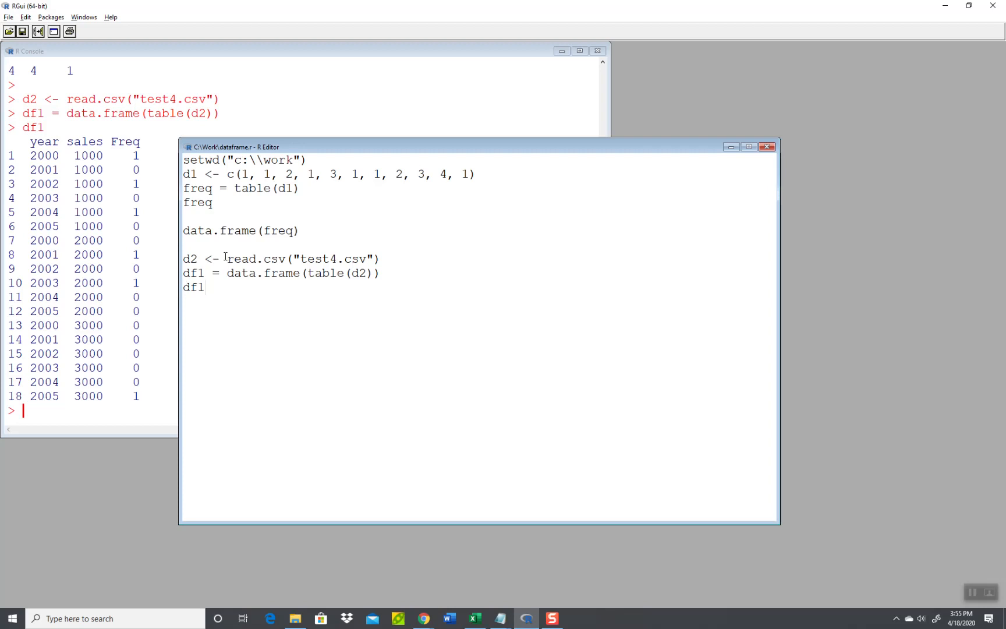
mouse_move(263, 147)
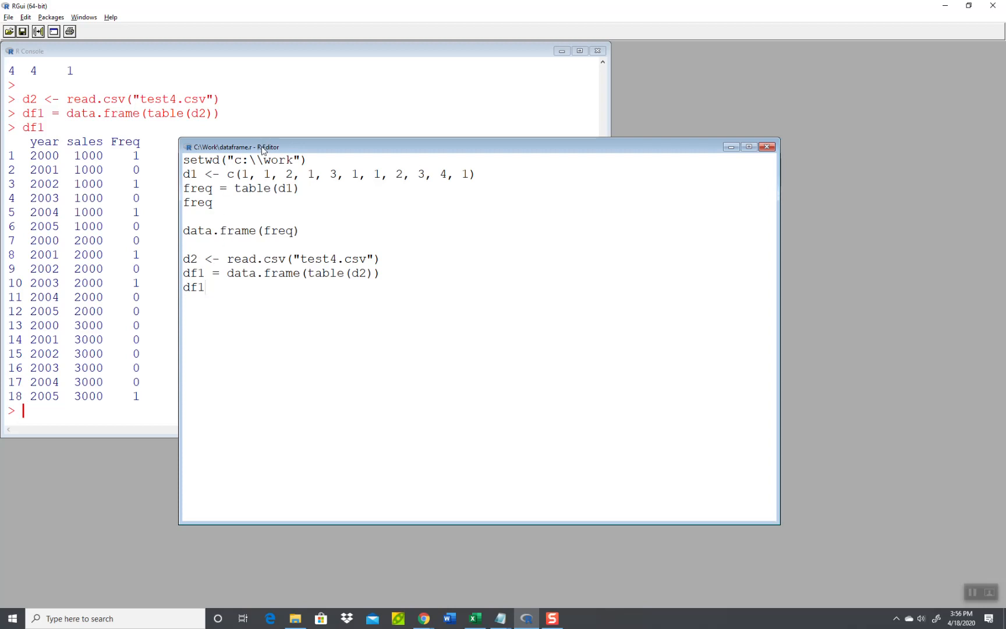
mouse_move(392, 344)
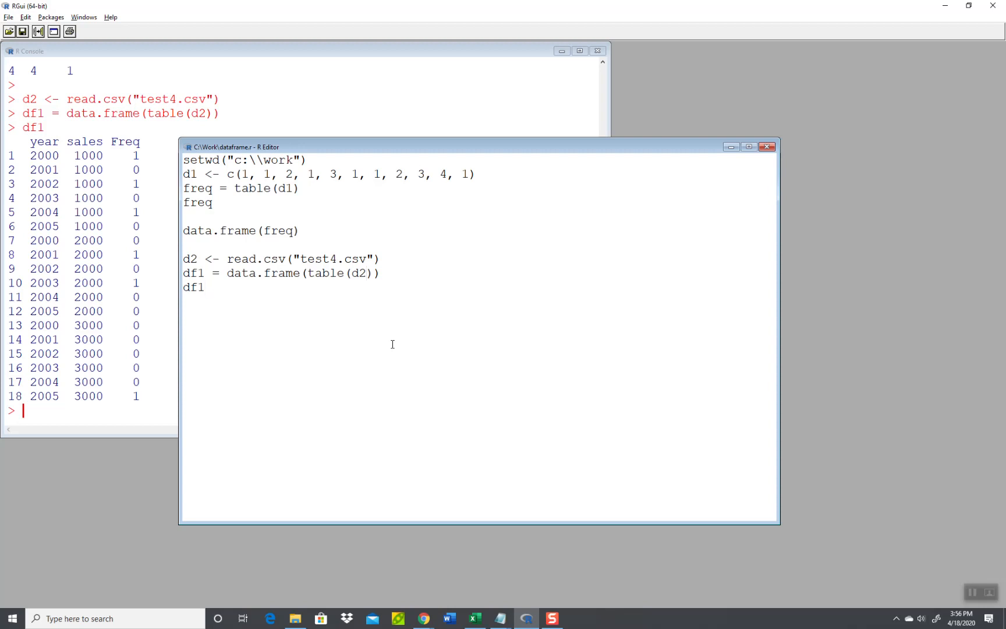
Change the df1 line to data.frame(table(d2$sales)) after checking test4.csv's columns.
text($)
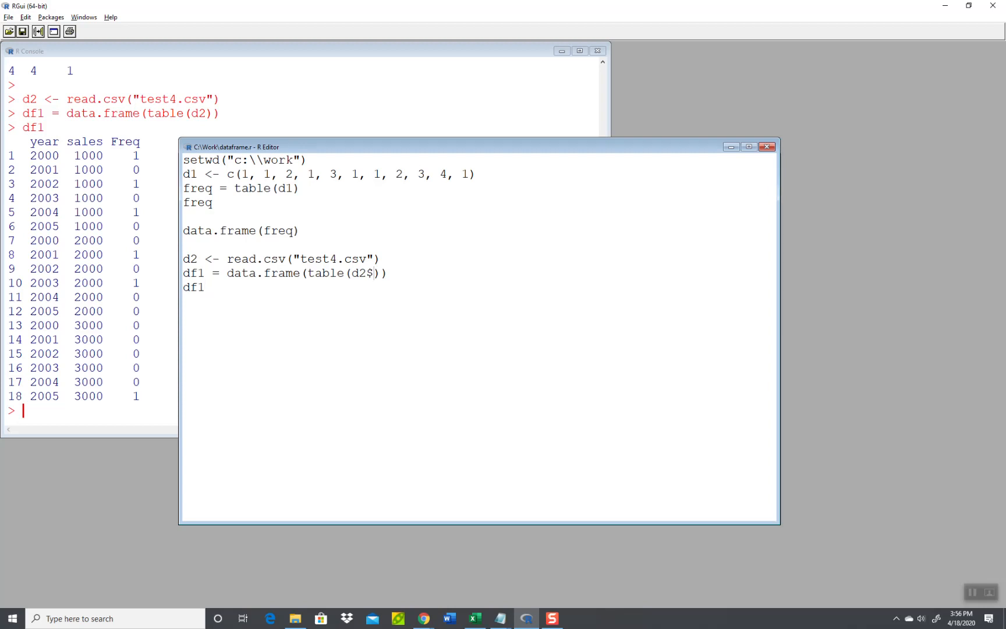
text(sa)
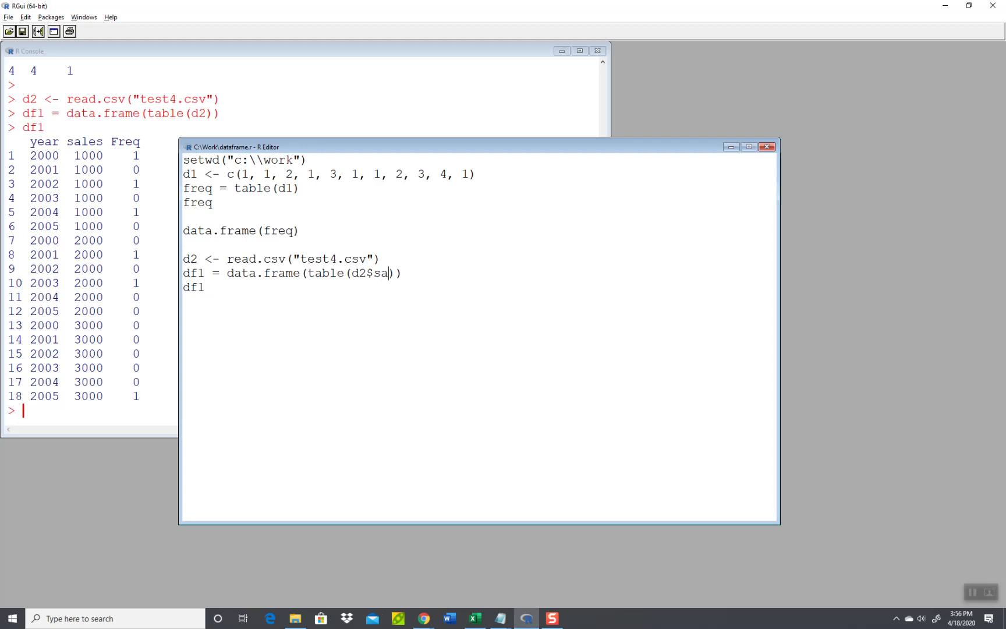
text(les)
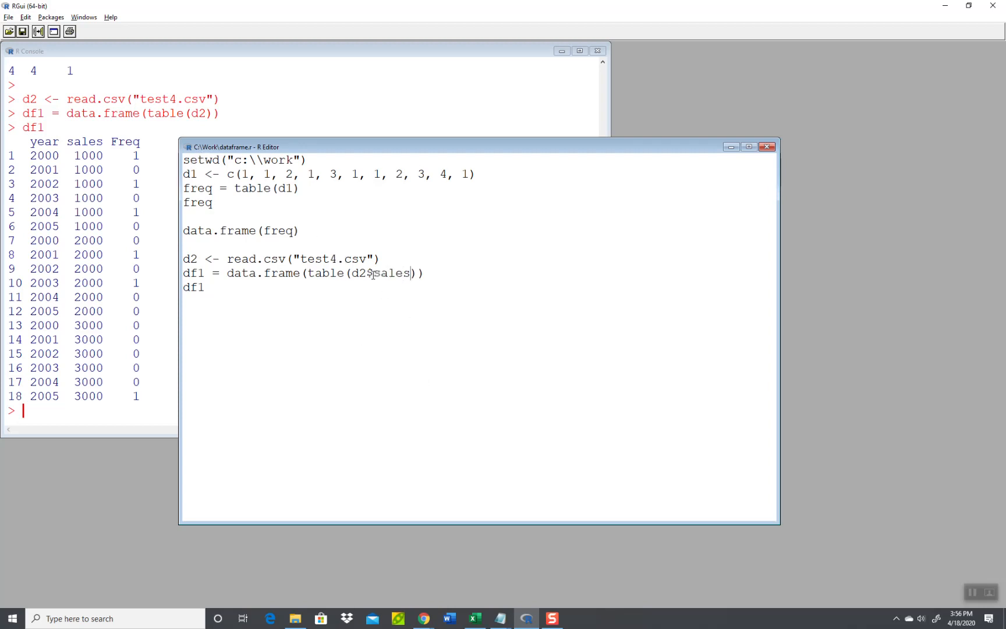
mouse_move(112, 138)
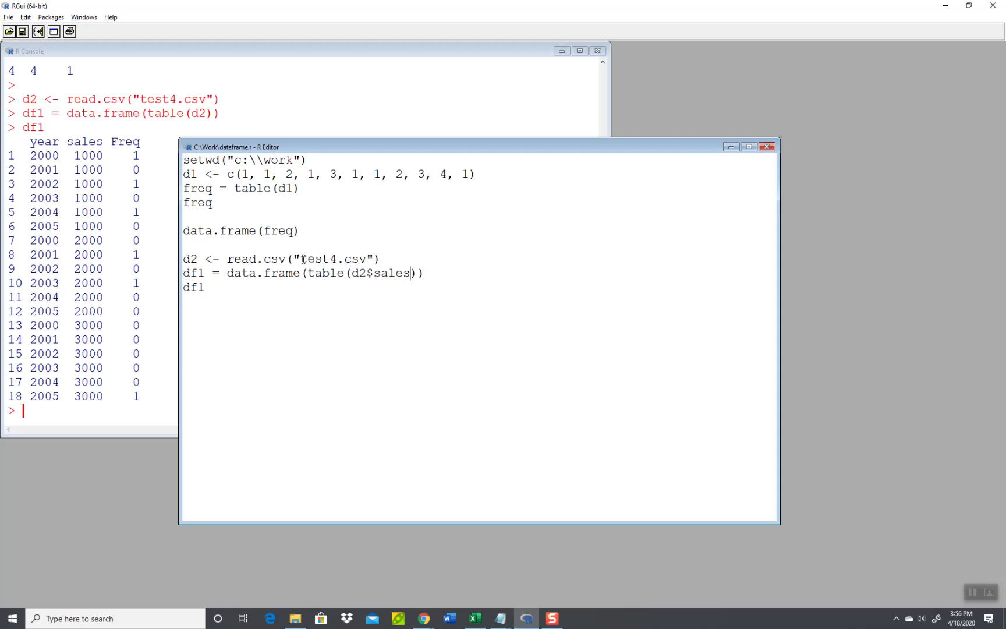
mouse_move(361, 282)
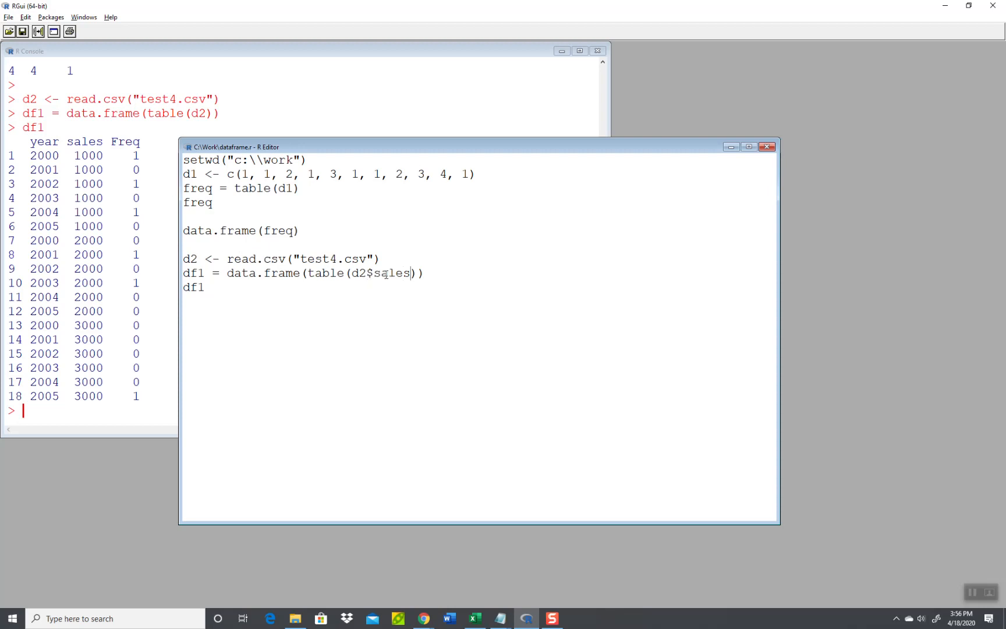
mouse_move(424, 338)
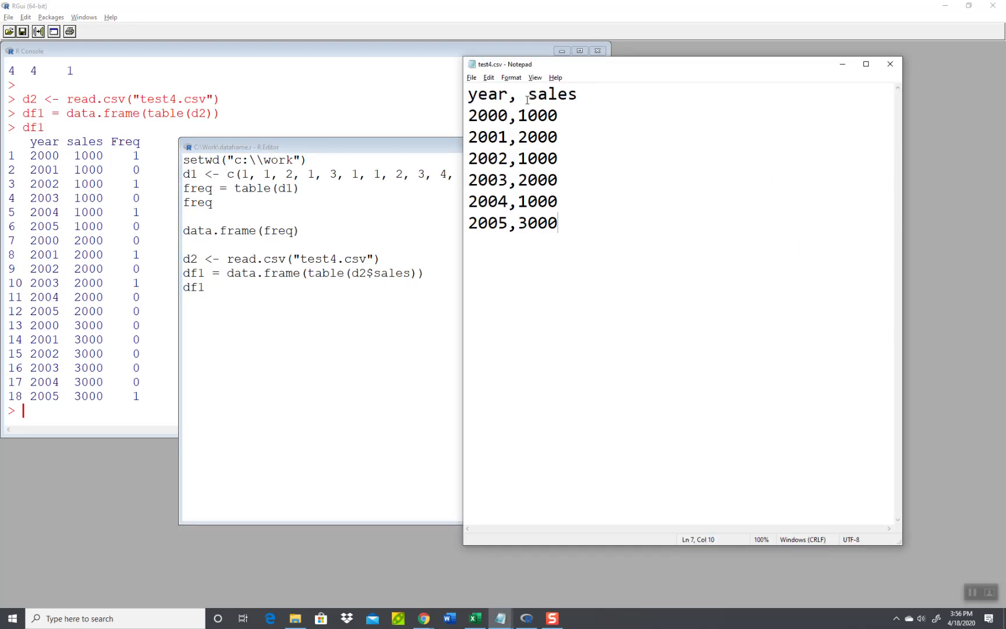
double_click(551, 95)
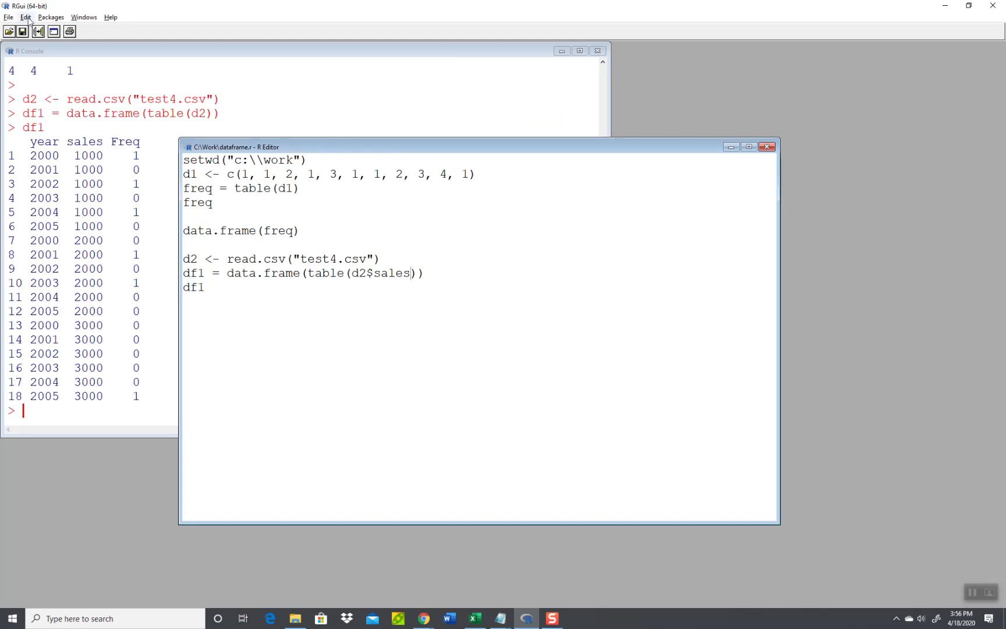
Run the entire script so df1 shows sales counts 1000:3, 2000:2, 3000:1.
click(26, 17)
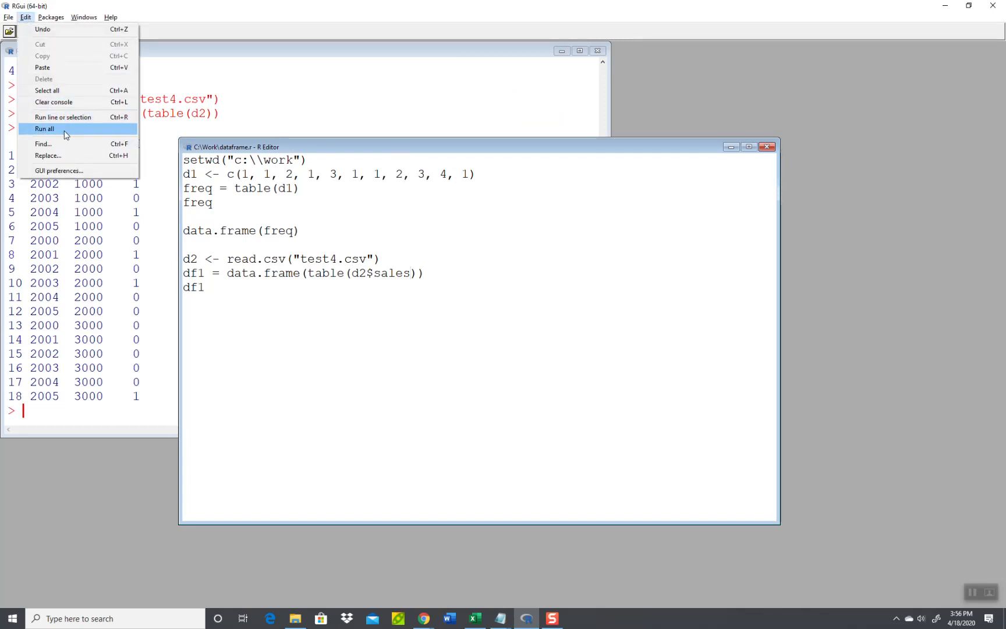
click(44, 128)
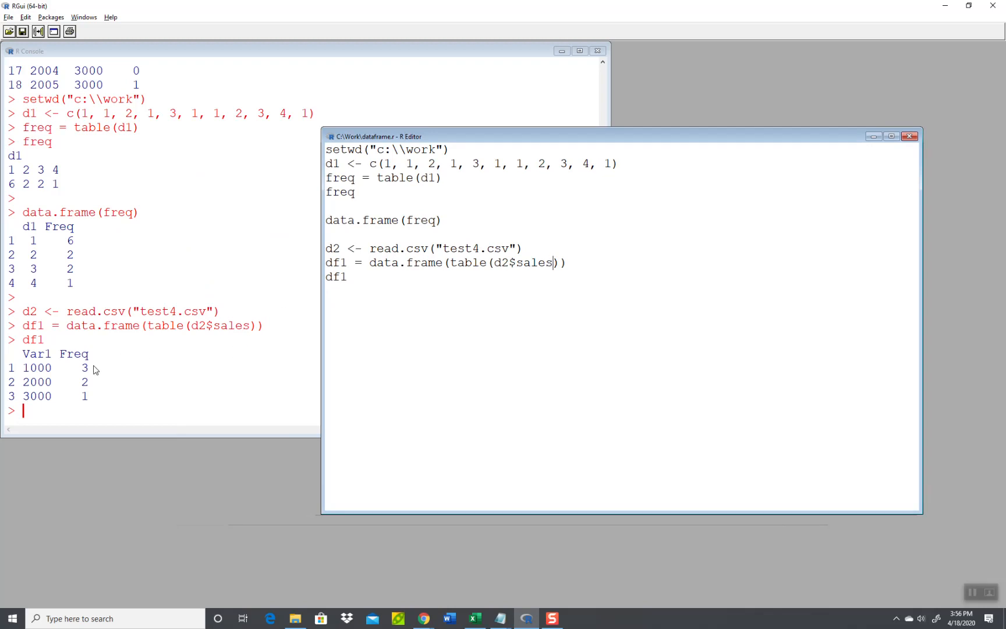
mouse_move(95, 383)
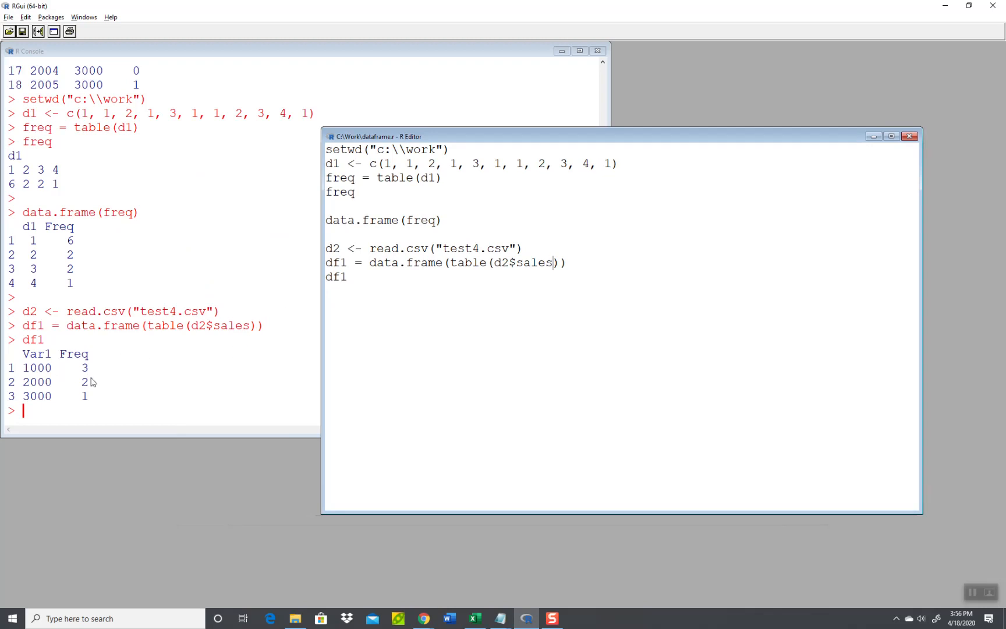
mouse_move(88, 408)
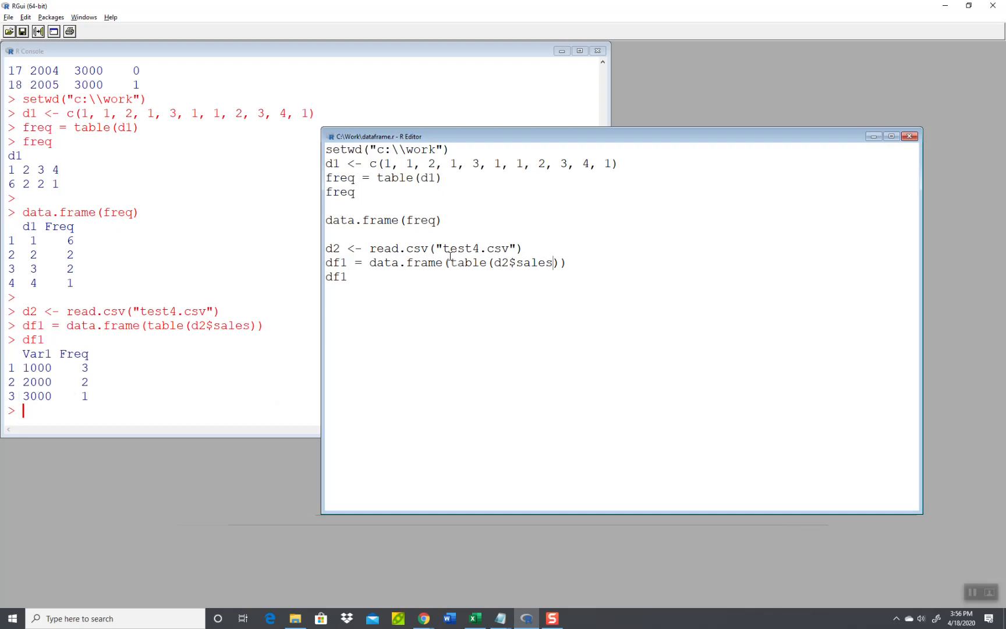
mouse_move(384, 281)
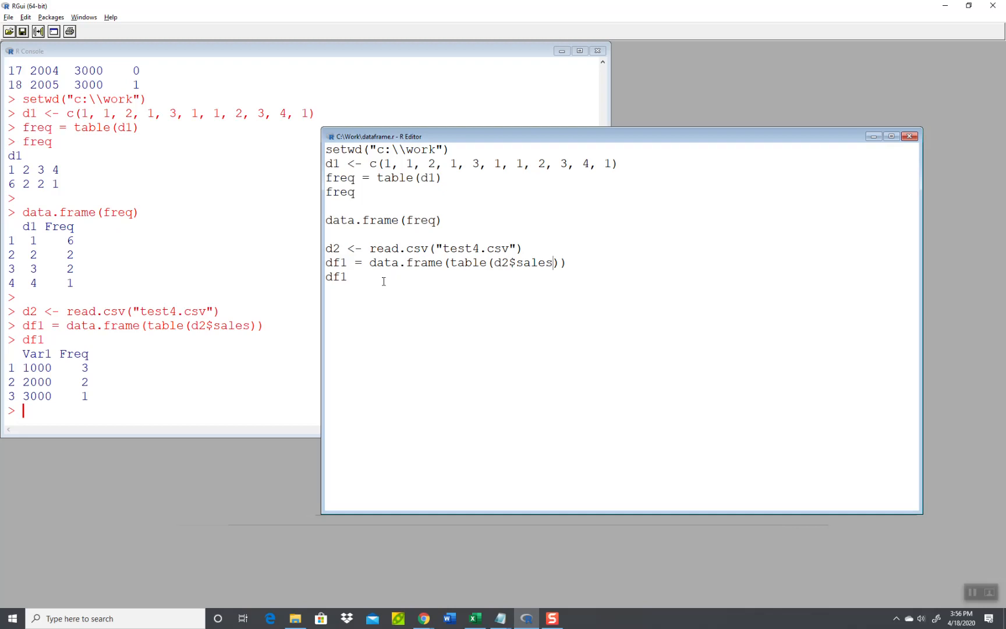
mouse_move(82, 378)
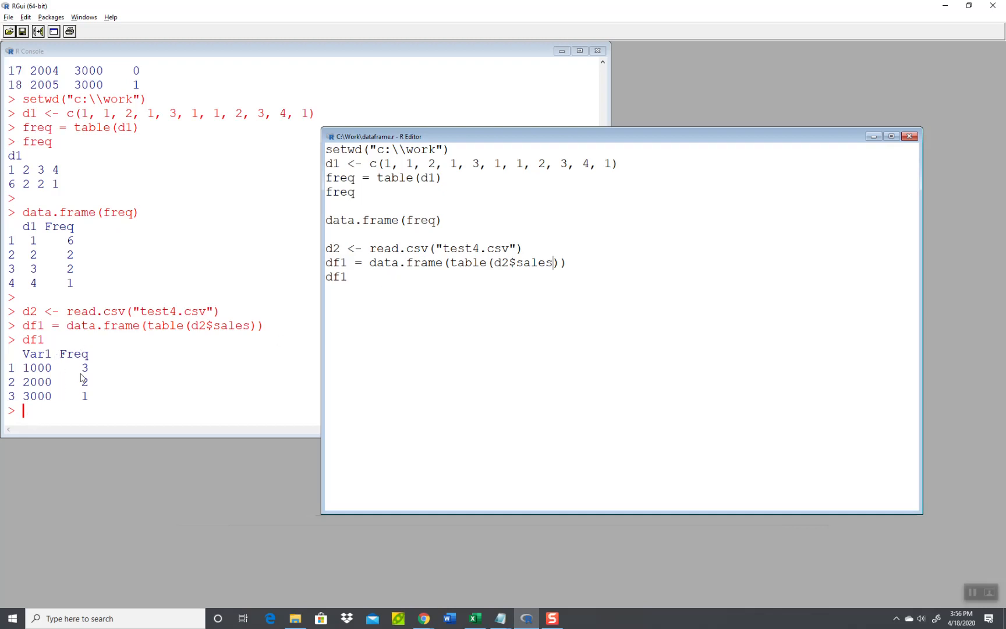
mouse_move(456, 237)
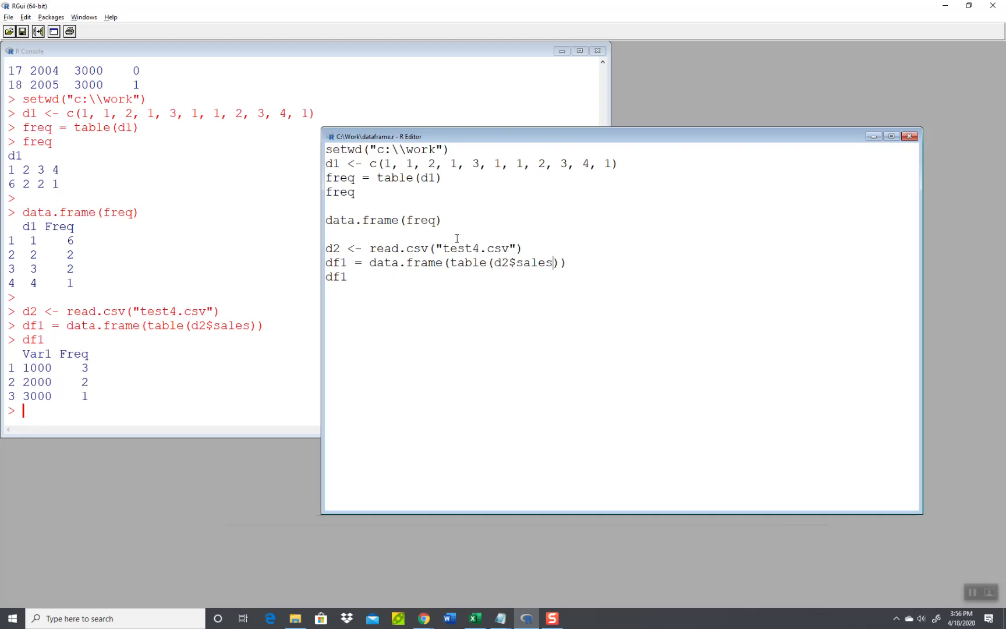
mouse_move(524, 178)
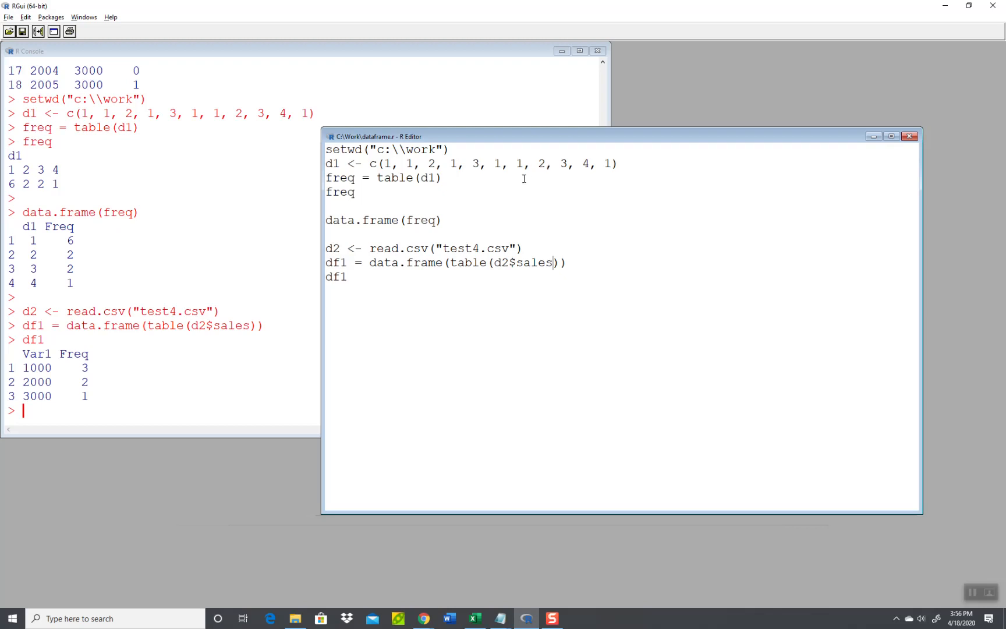